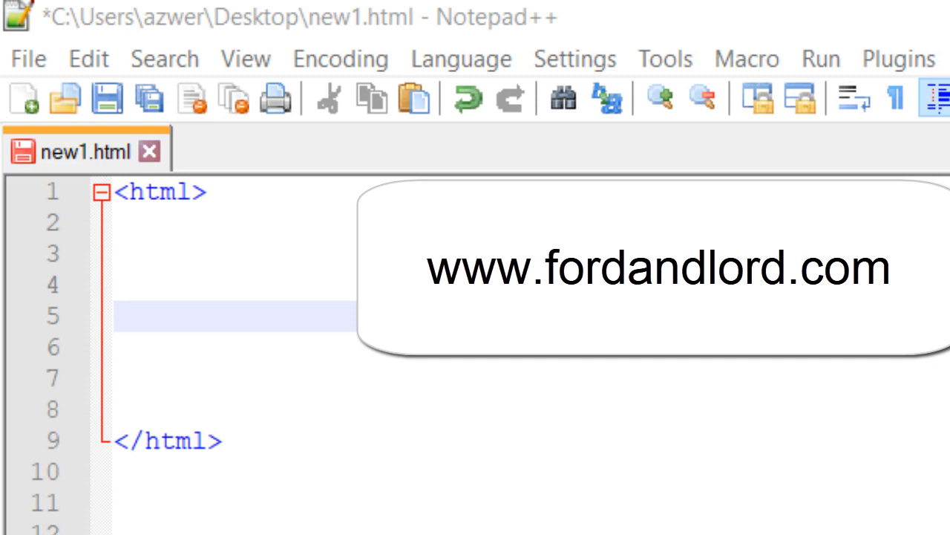
mouse_move(315, 451)
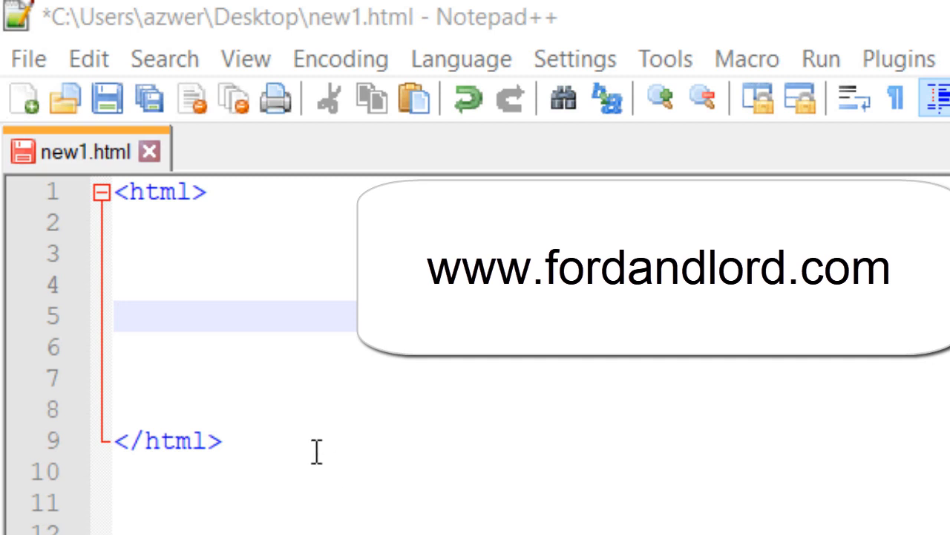
mouse_move(302, 438)
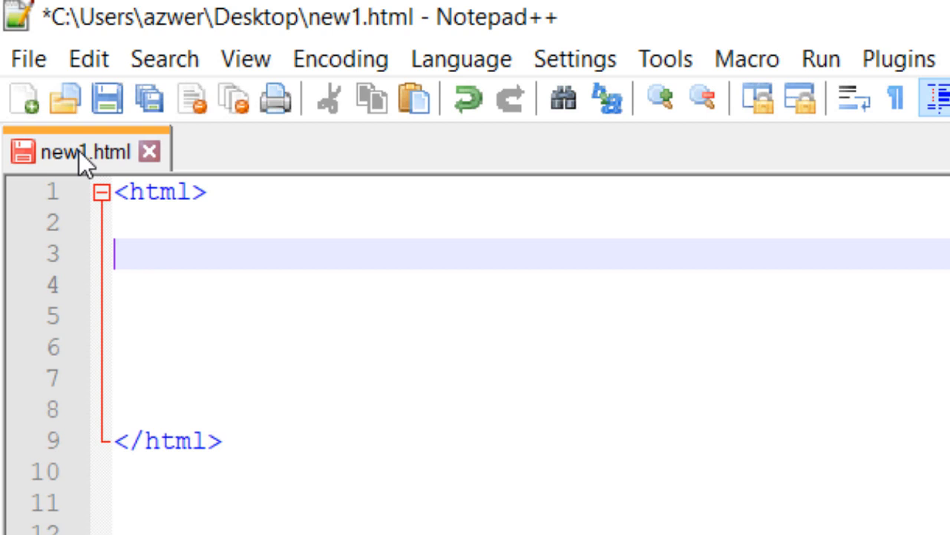
mouse_move(82, 151)
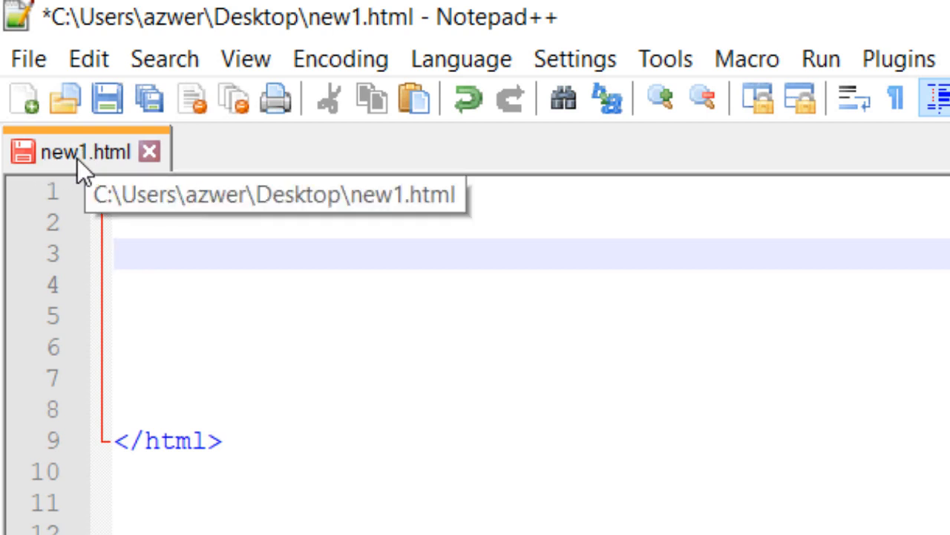
mouse_move(488, 361)
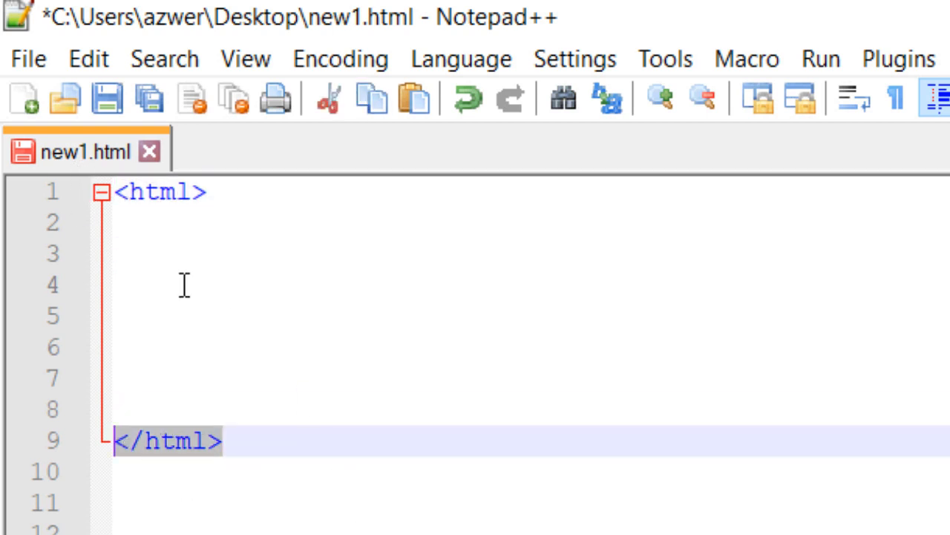
- Add an <input> tag on line 3 inside the html block of new1.html
text(<)
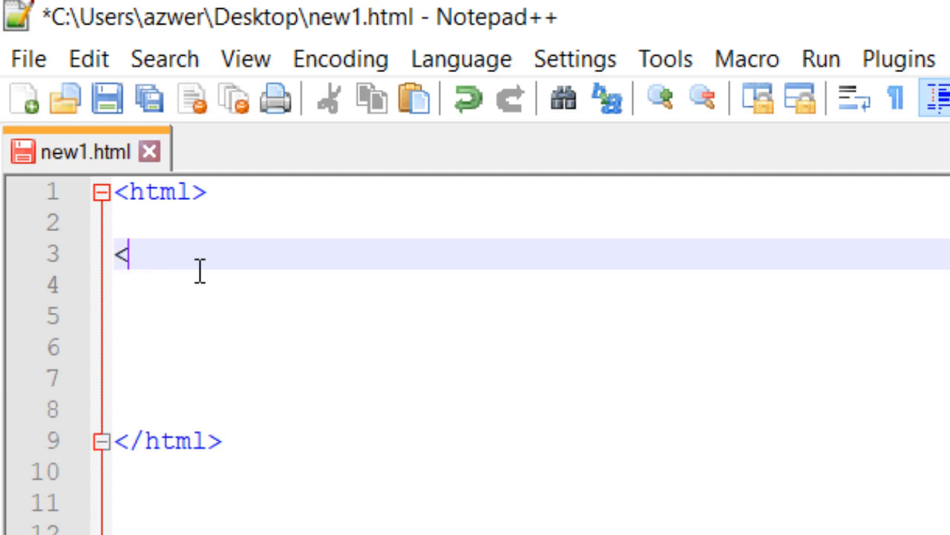
text(input)
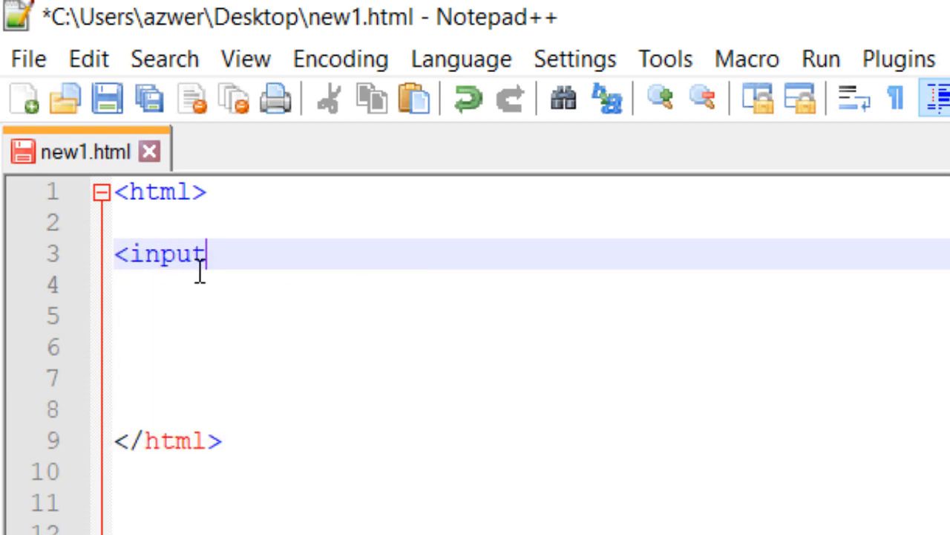
text(>)
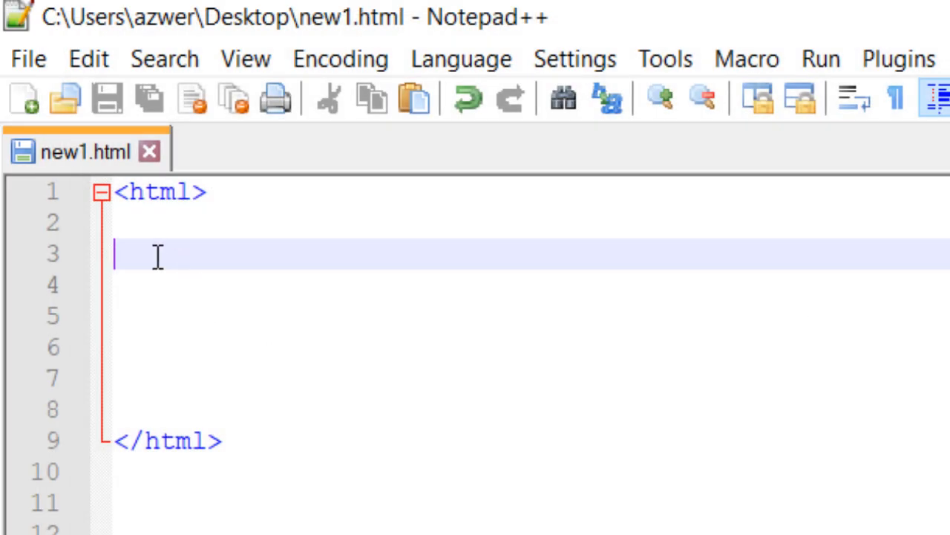
text(<input>)
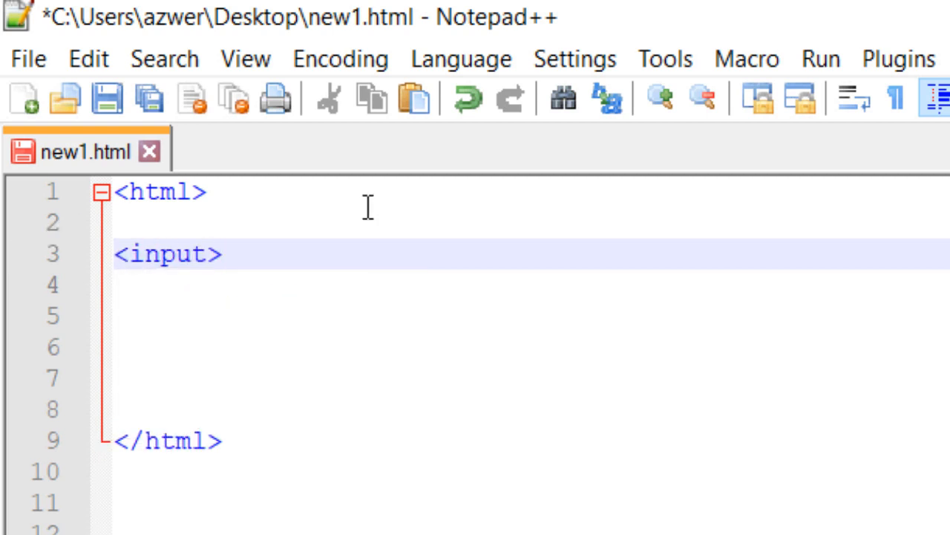
- Preview new1.html in Chrome and type 'sdfs' into its empty text box
click(820, 59)
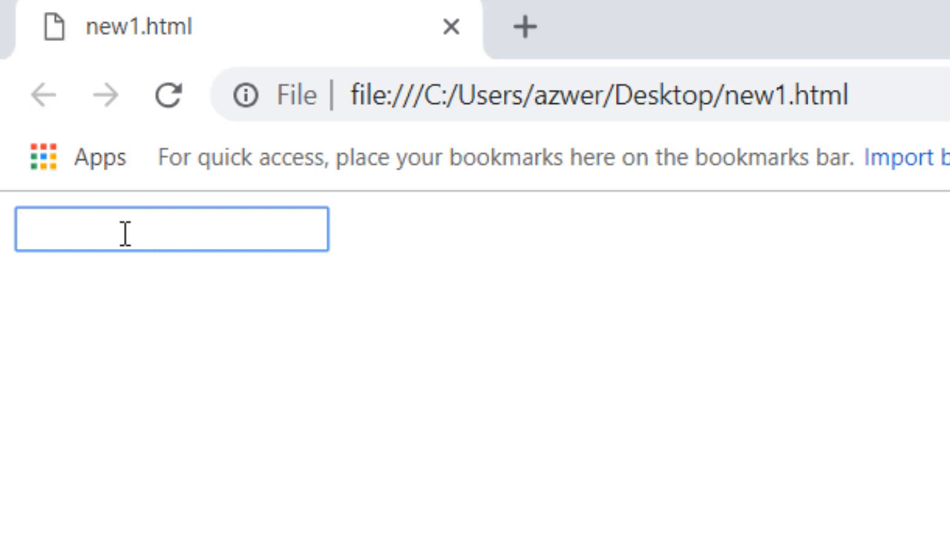
text(sdfs)
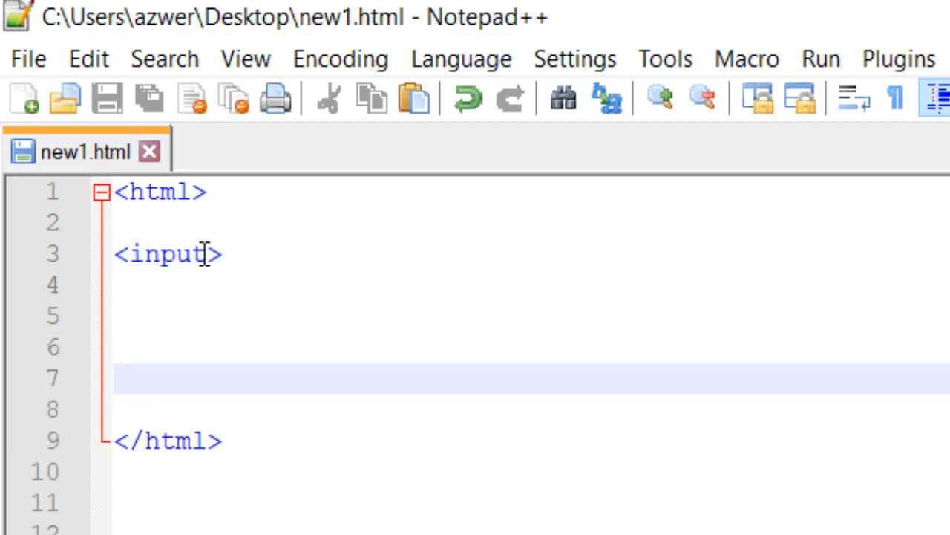
- Type document.getElementById() on a new line for the script block
click(115, 377)
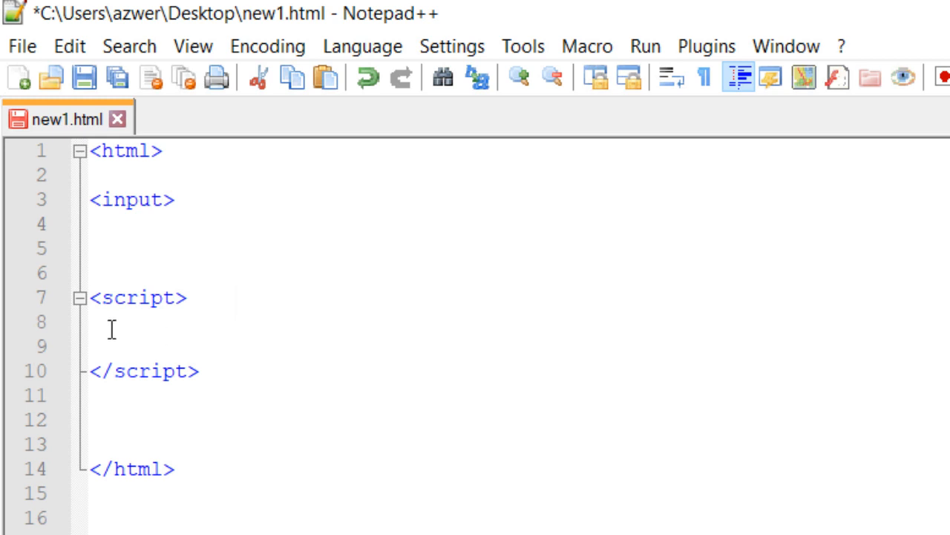
text(document.getElementById)
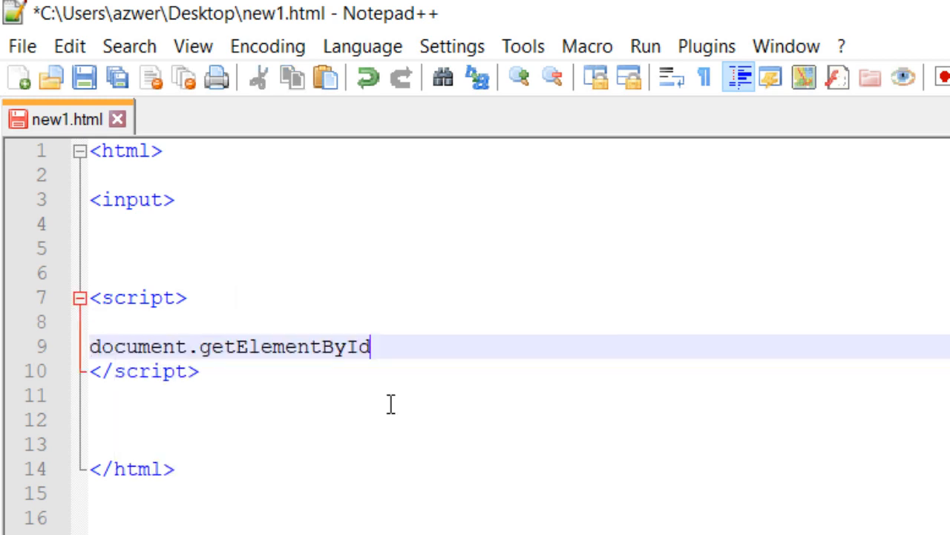
text(())
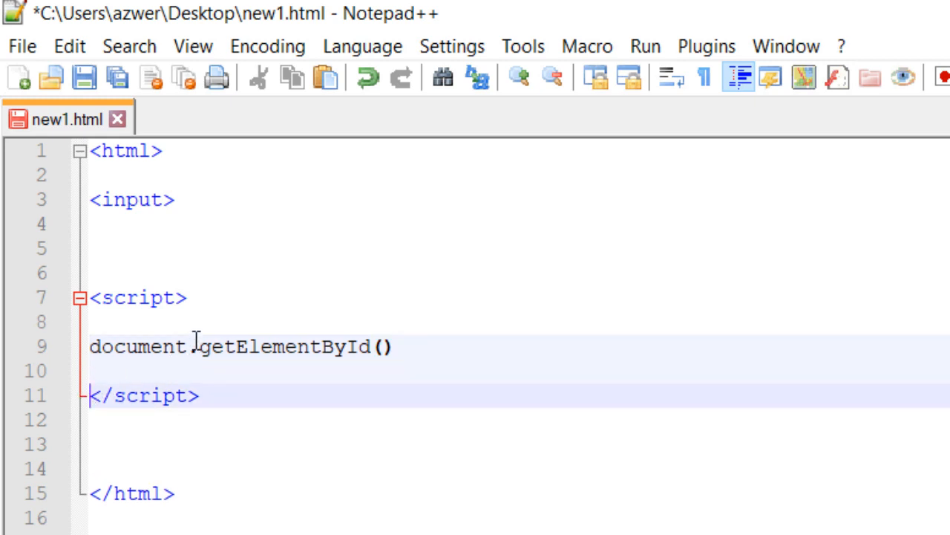
- Highlight 'document', 'getElementById' and the input tag on line 3 while explaining them
double_click(136, 346)
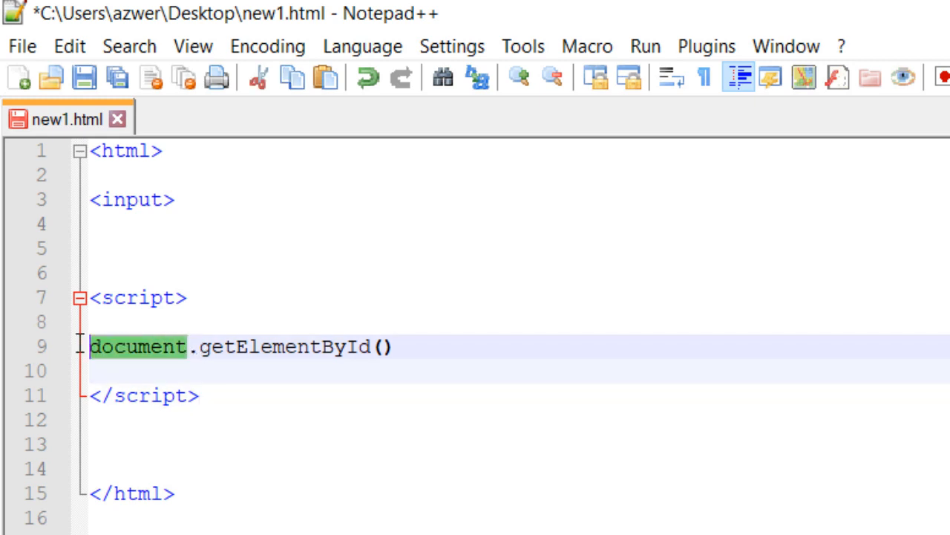
mouse_move(638, 449)
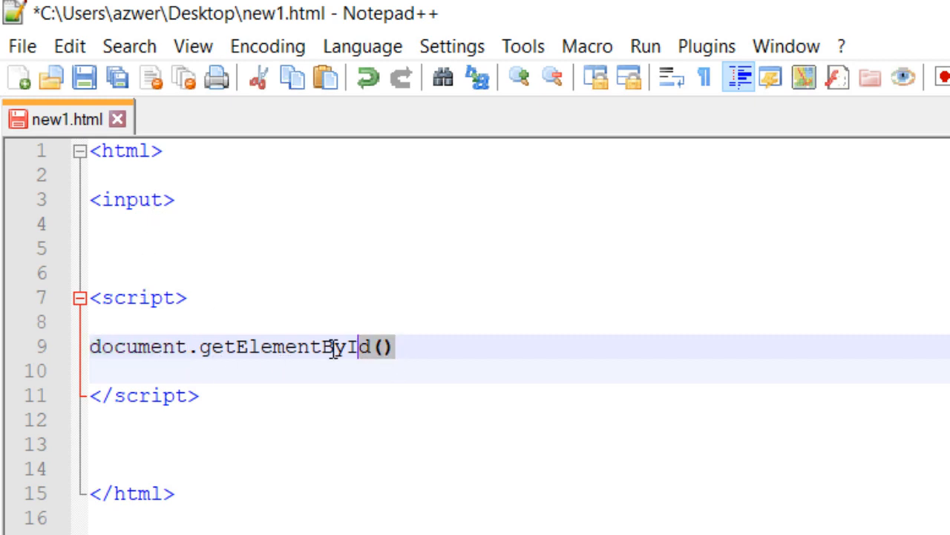
double_click(278, 347)
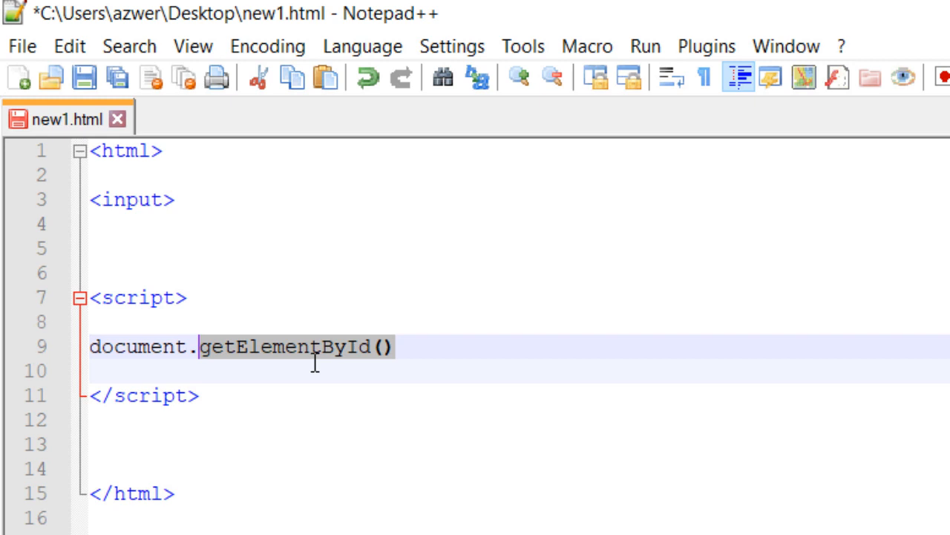
mouse_move(375, 370)
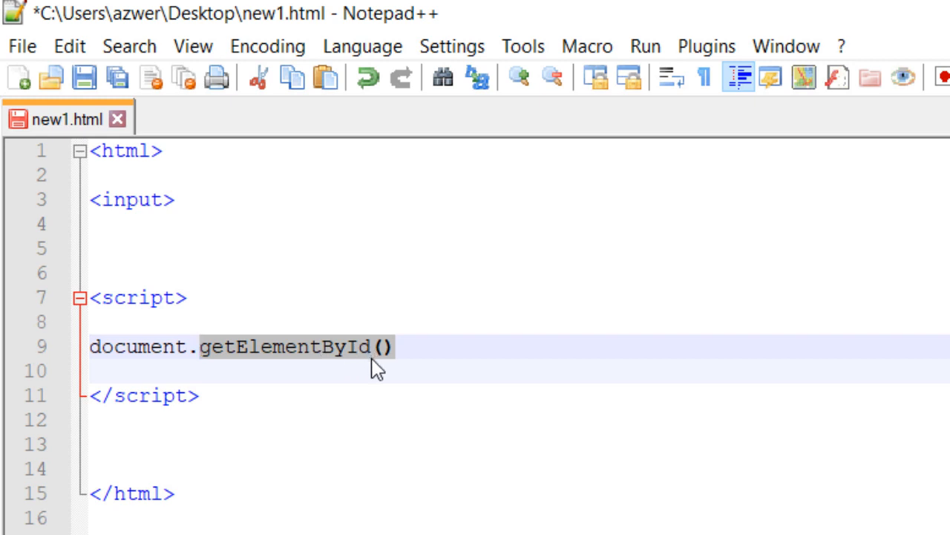
click(172, 199)
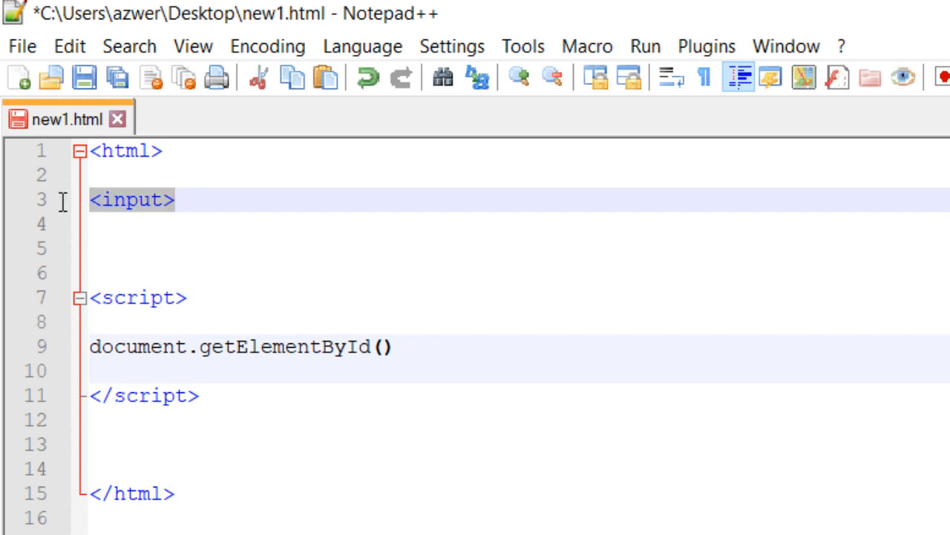
- Give the input tag id="userinput" and select the userinput value to copy
click(169, 200)
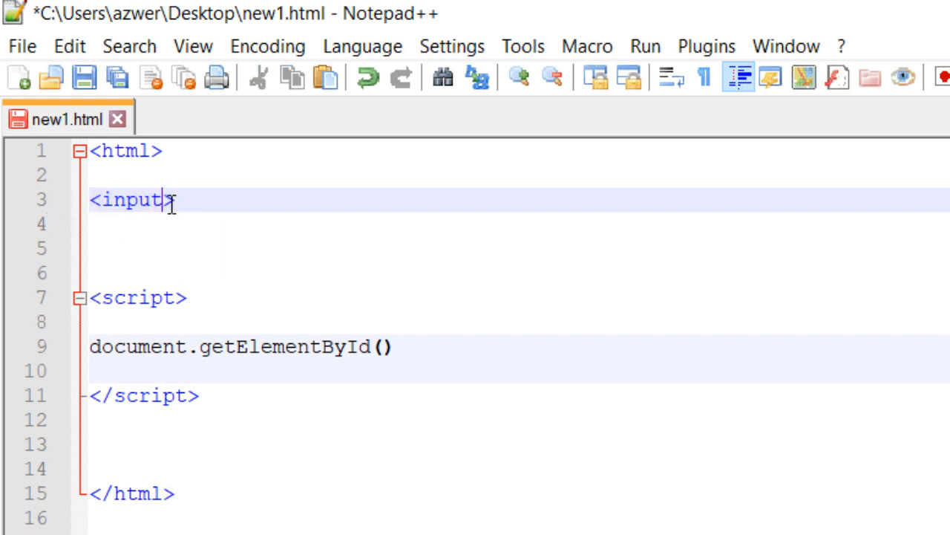
text(" ")
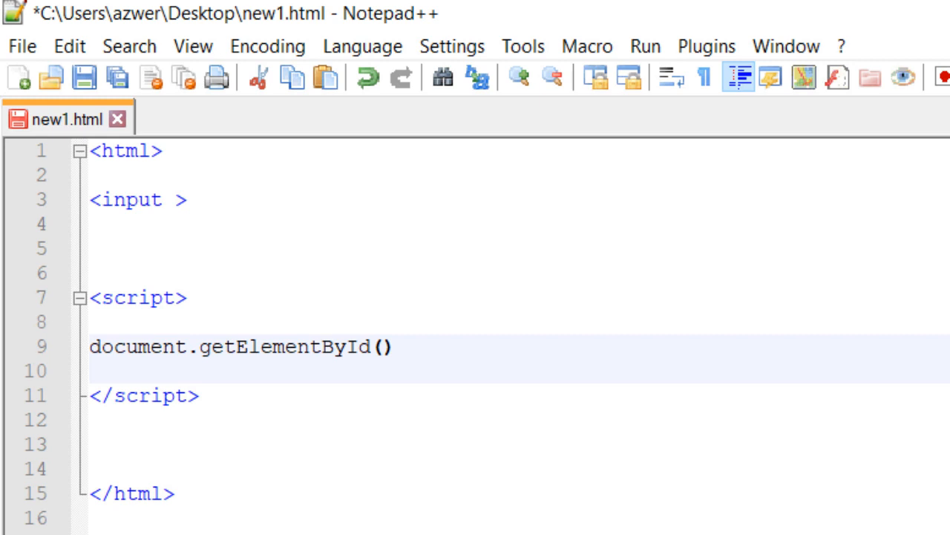
text(i)
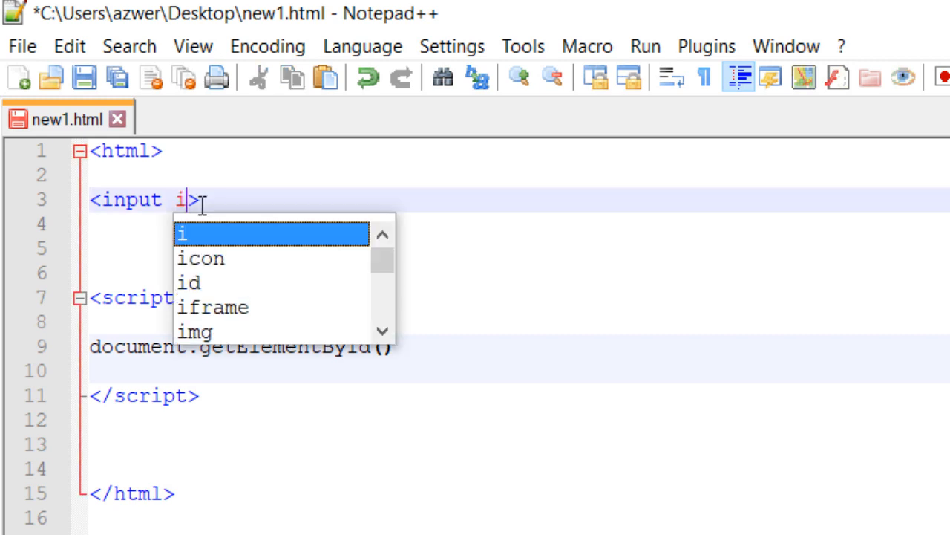
text(d="userinput")
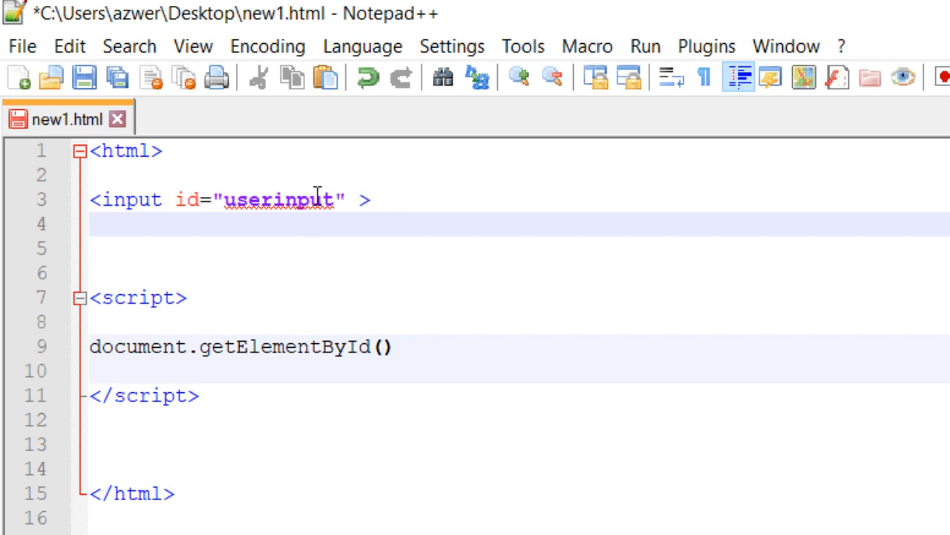
double_click(278, 199)
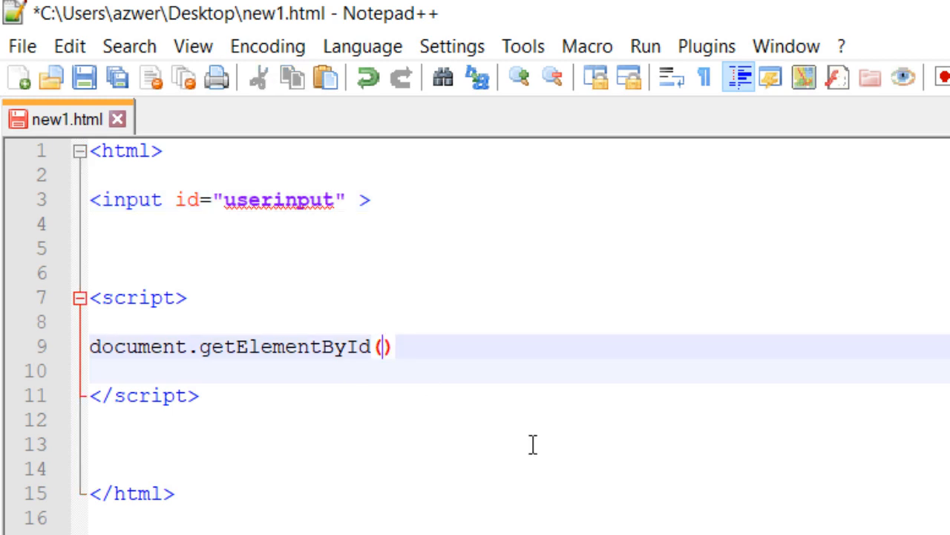
- Fill getElementById with "userinput" and append .value; to the statement
text("userinput")
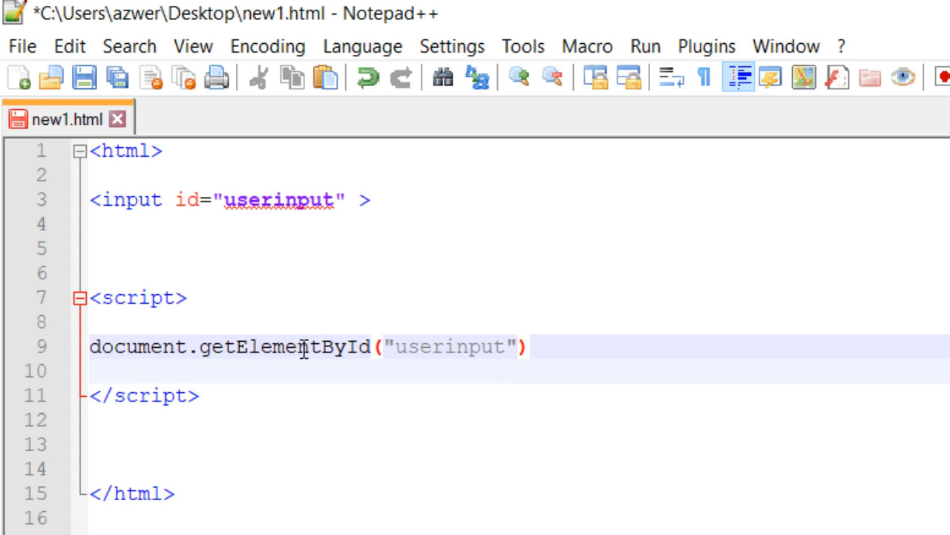
mouse_move(204, 199)
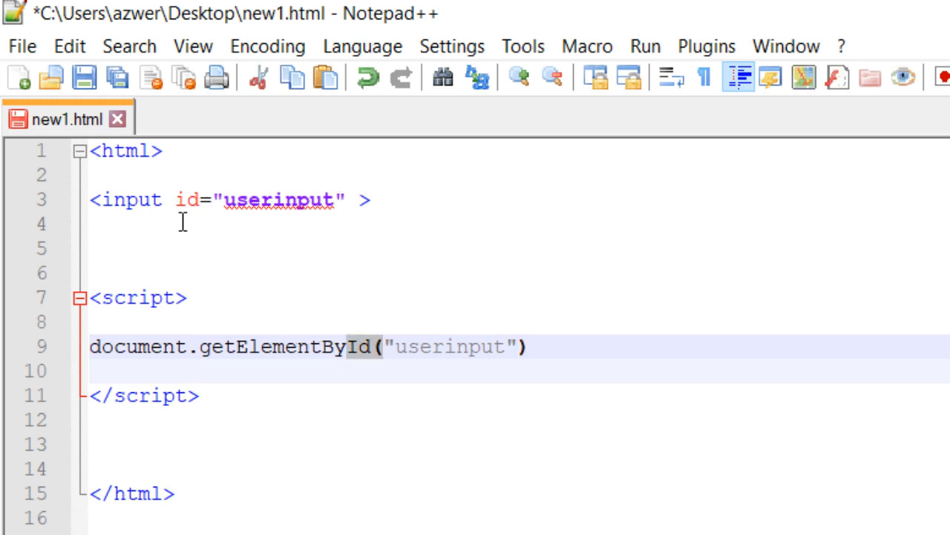
text(.)
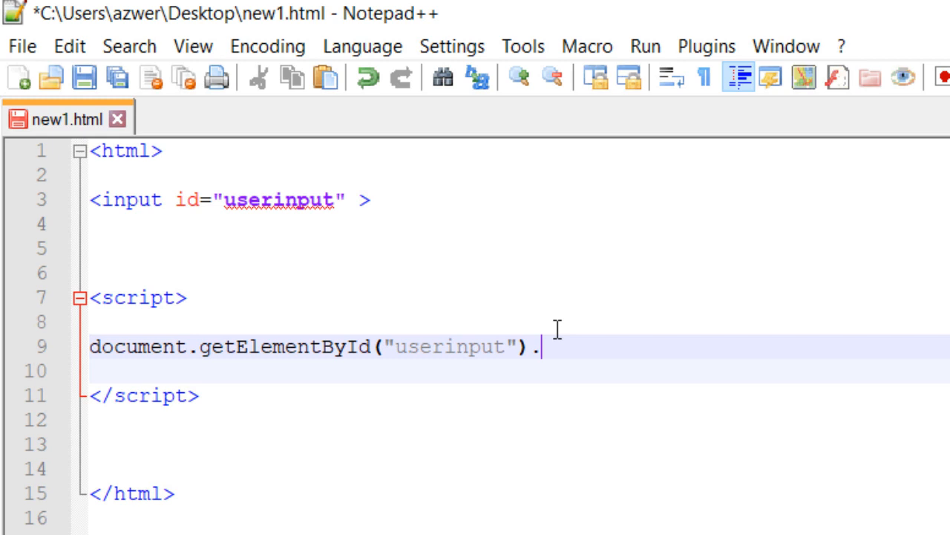
text(value;)
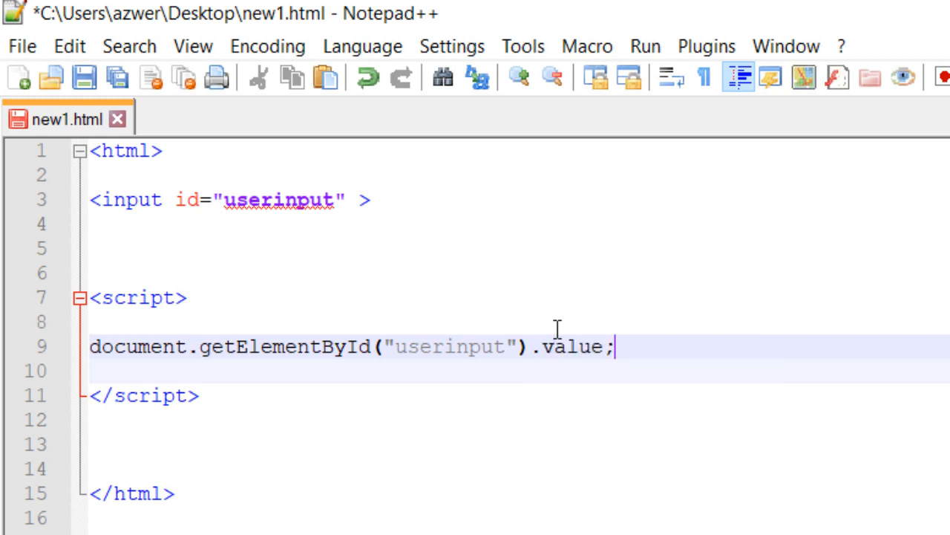
mouse_move(206, 423)
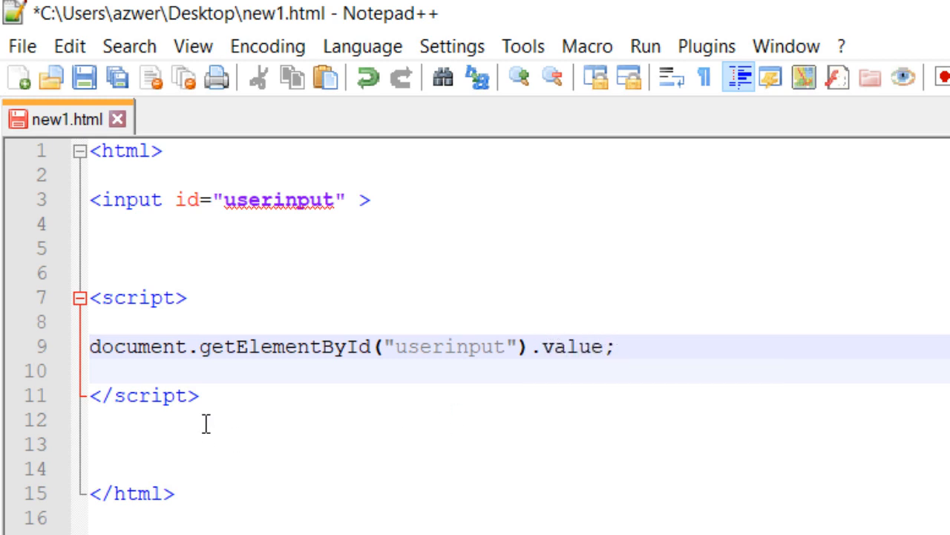
mouse_move(126, 242)
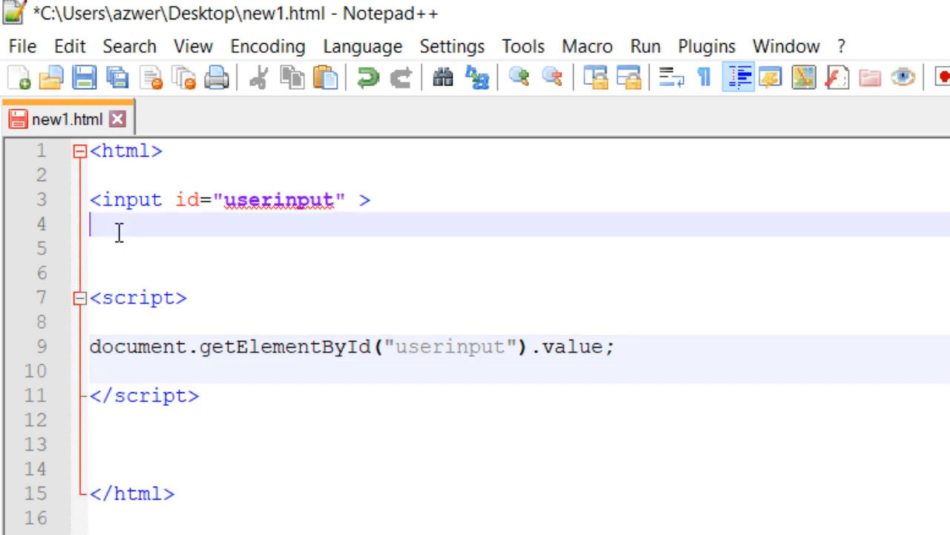
- Add a <br> line break after the input tag
click(372, 199)
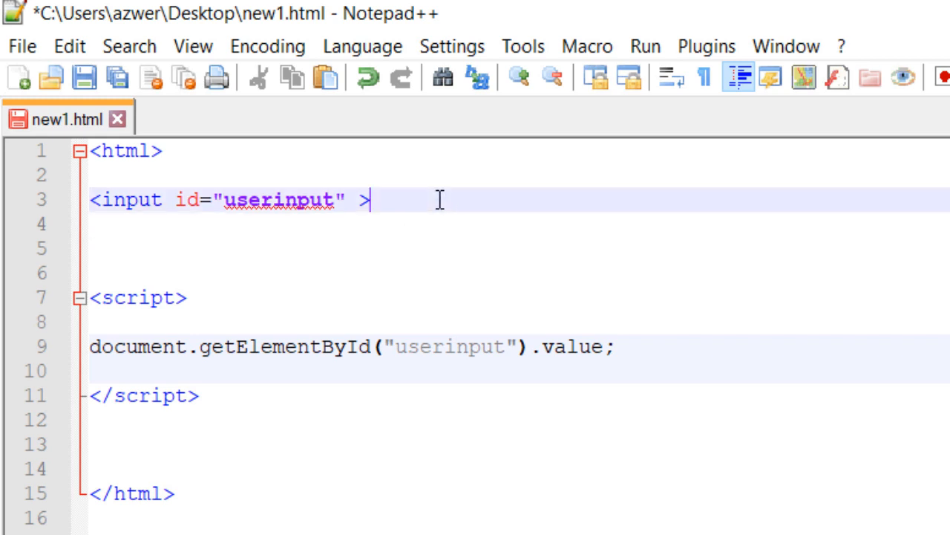
text(<b)
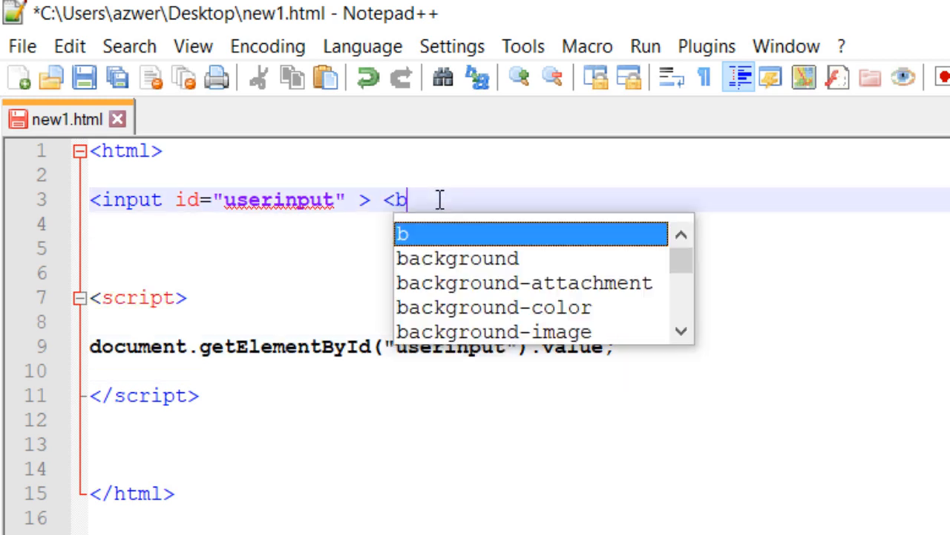
text(r>)
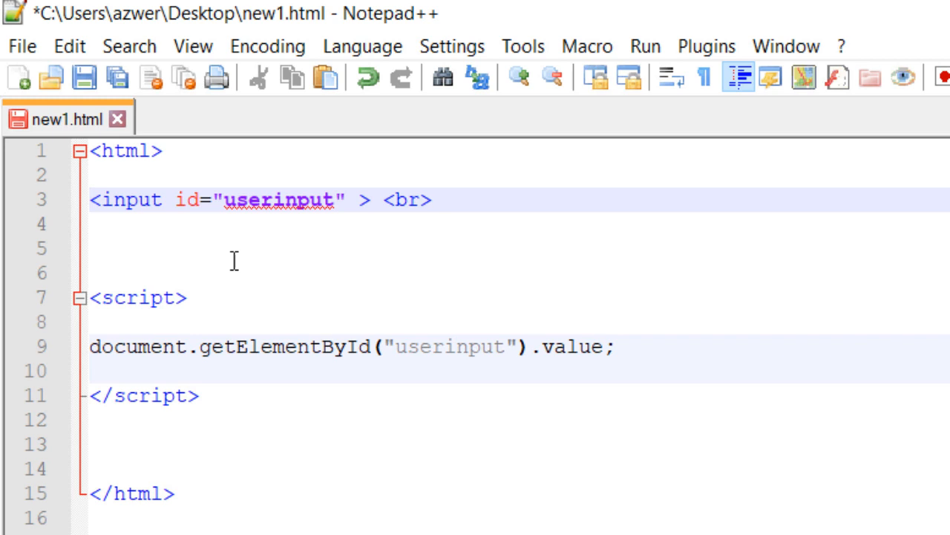
- Write the opening <button onclick="greetings()"> tag on line 5
text(<)
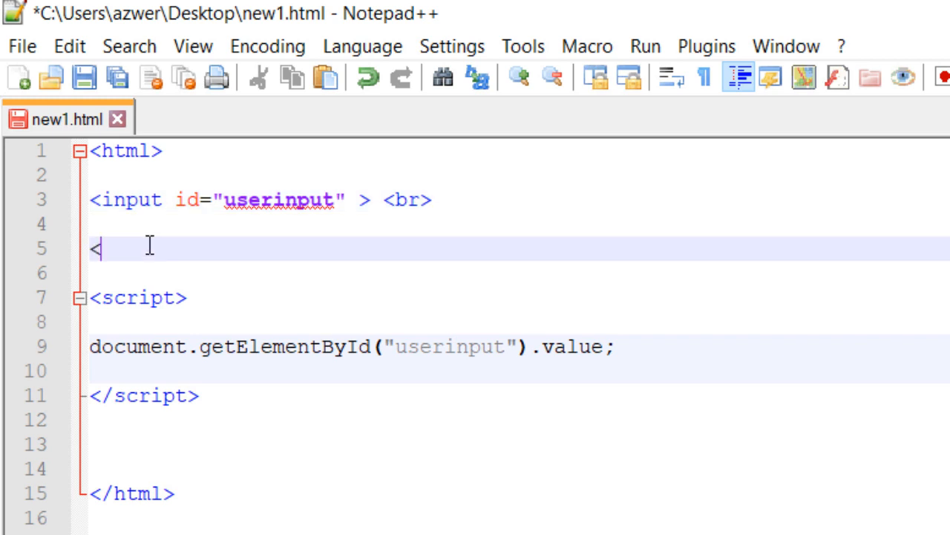
text(button)
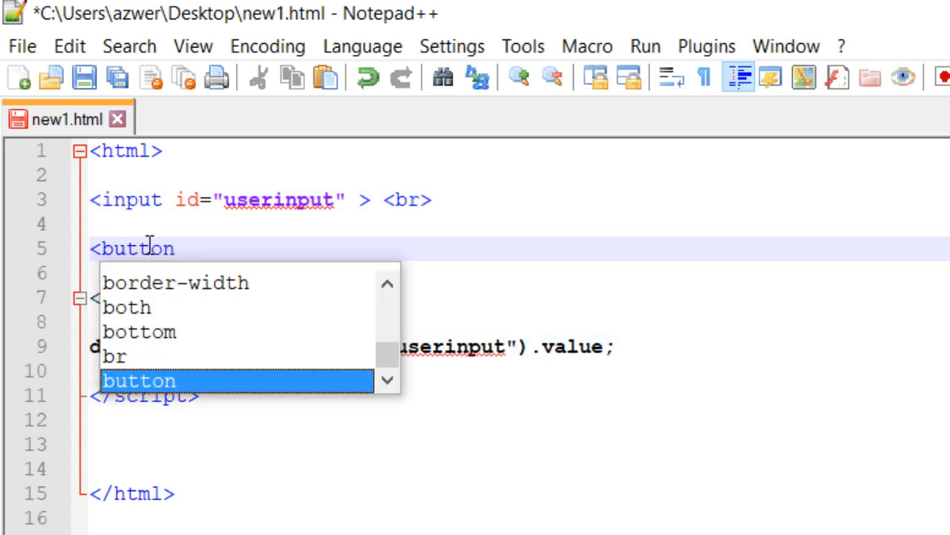
key(Escape)
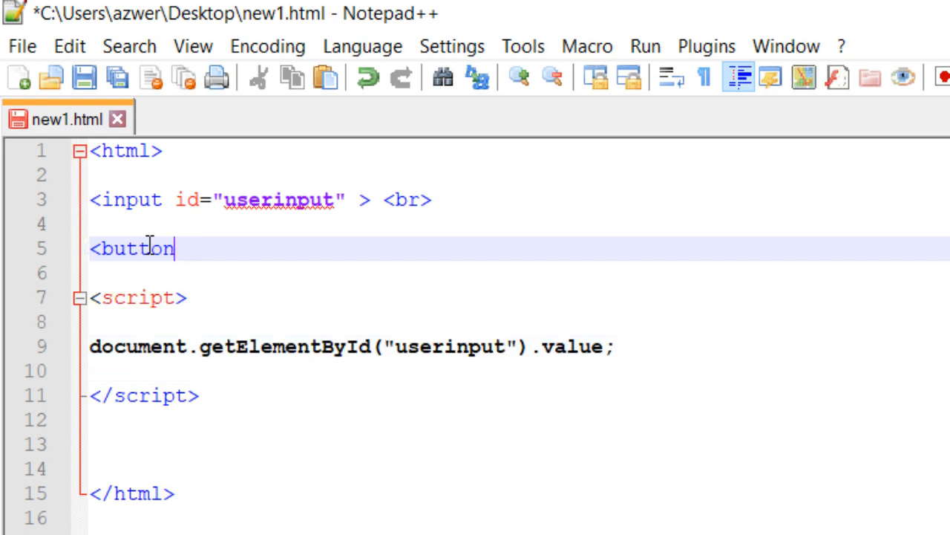
text(onclick)
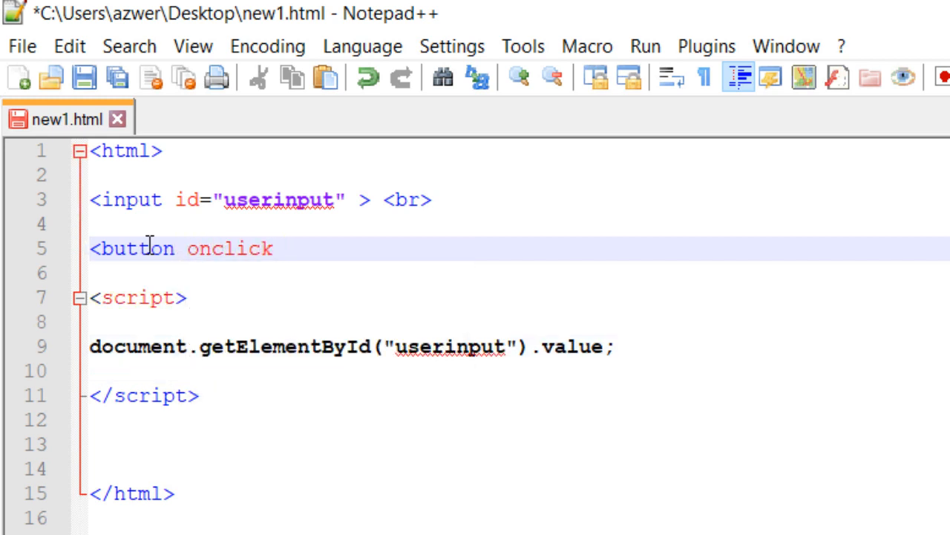
text(=)
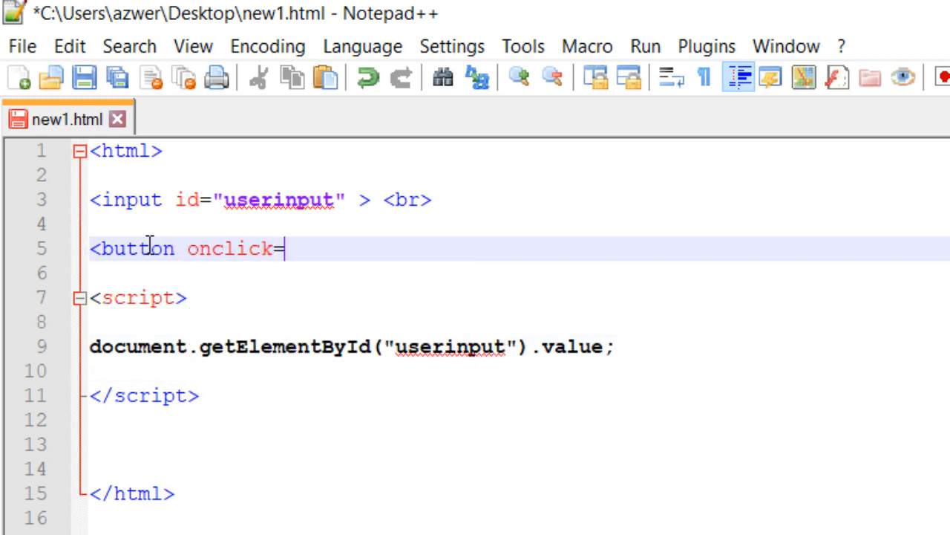
text("gr)
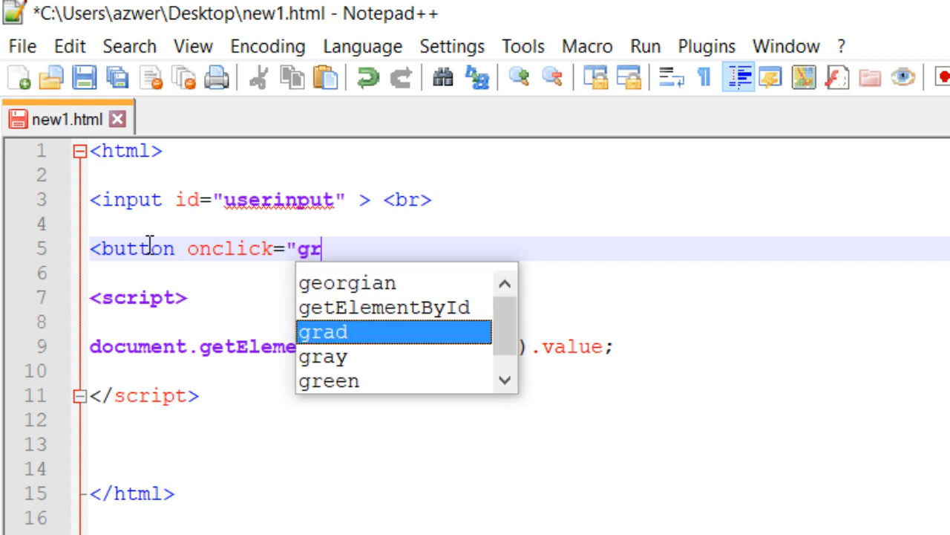
key(Escape)
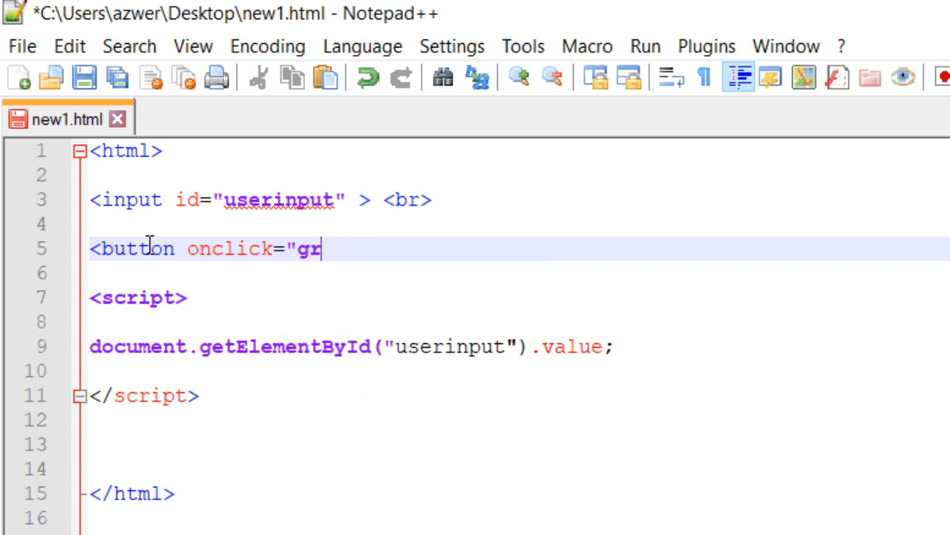
text(eetings)
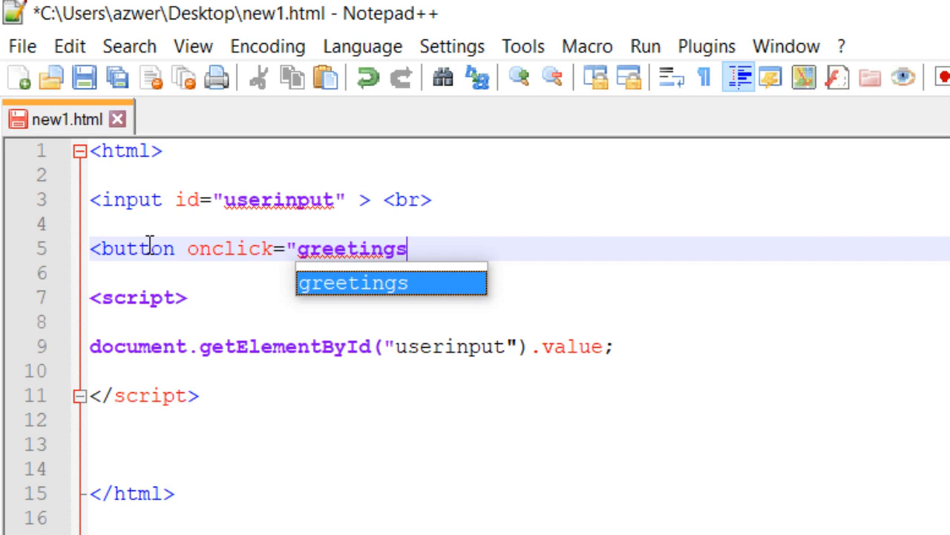
text(())
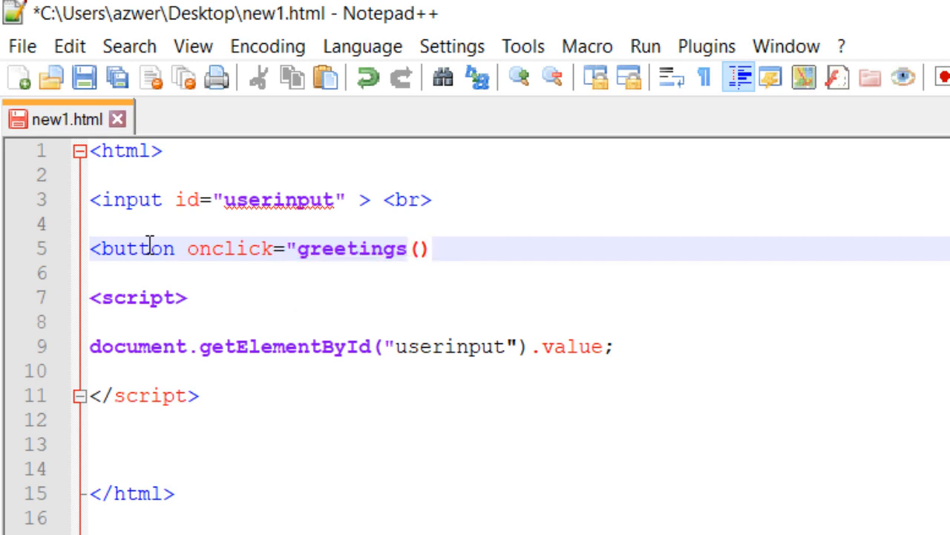
text(")
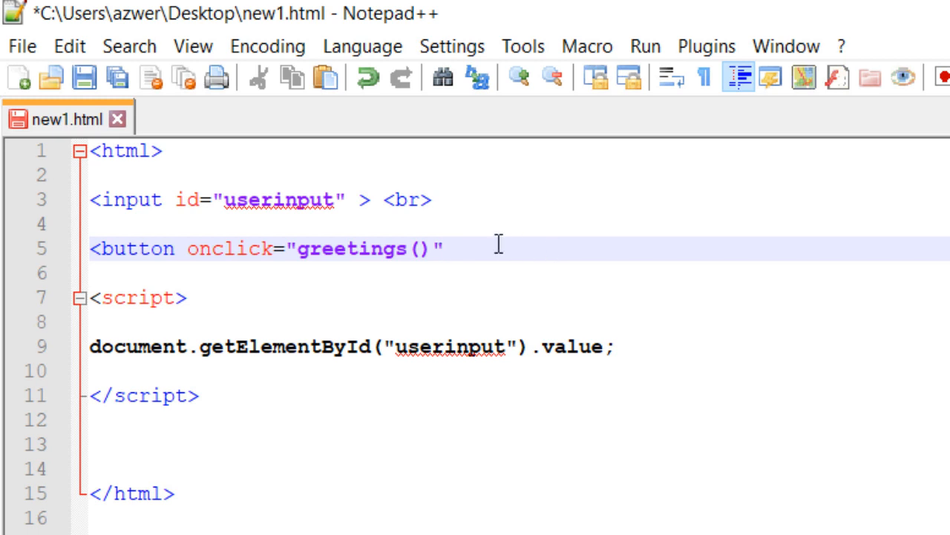
text(>)
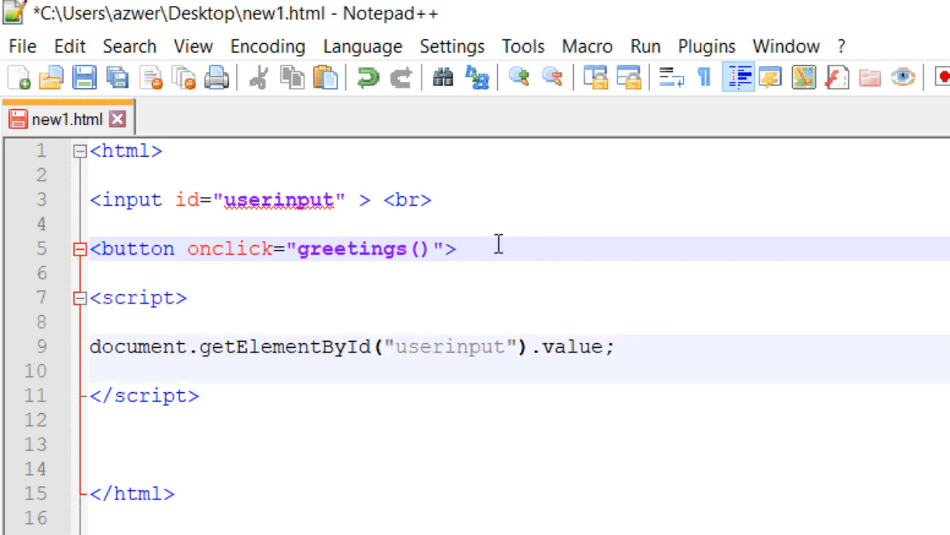
- Label the button 'Click Me!!', close the tag, add <br>, and launch in Chrome
click(468, 248)
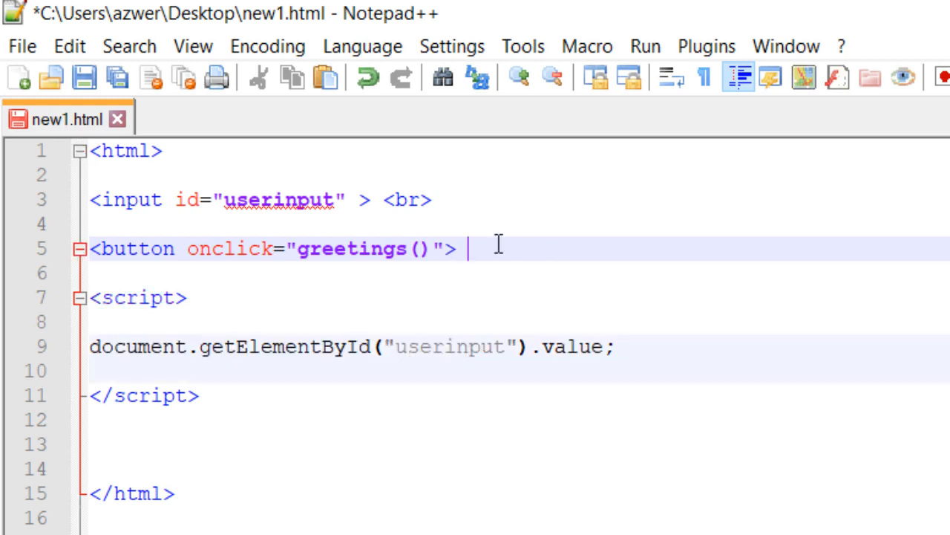
text(Click Me)
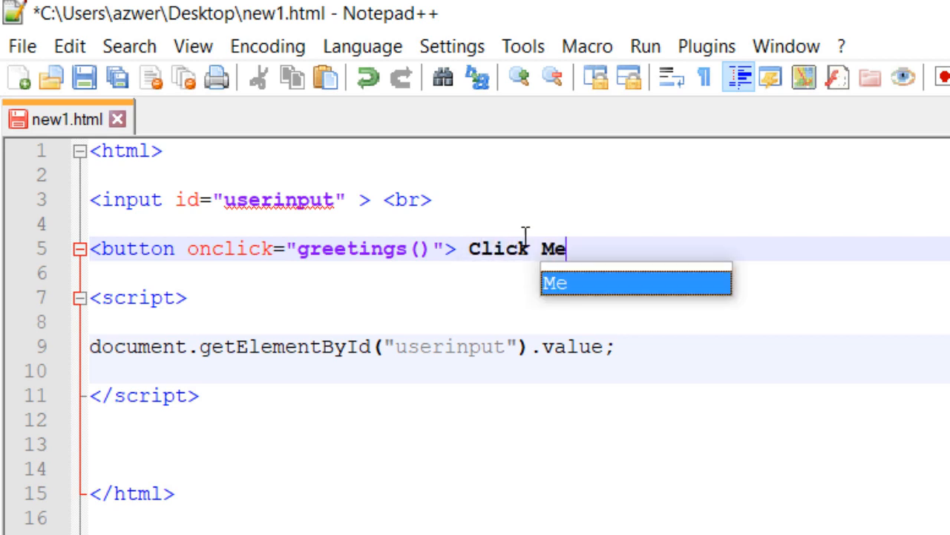
text(!!)
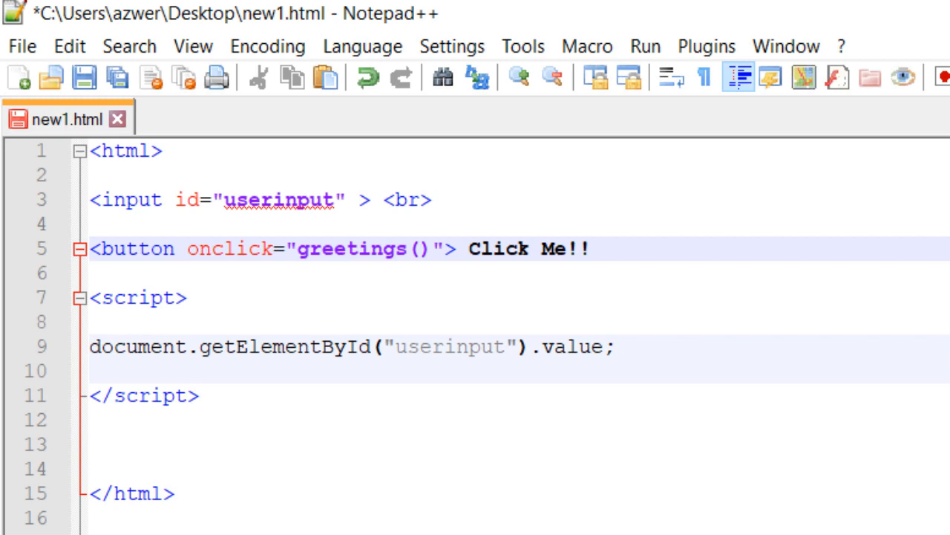
text(</)
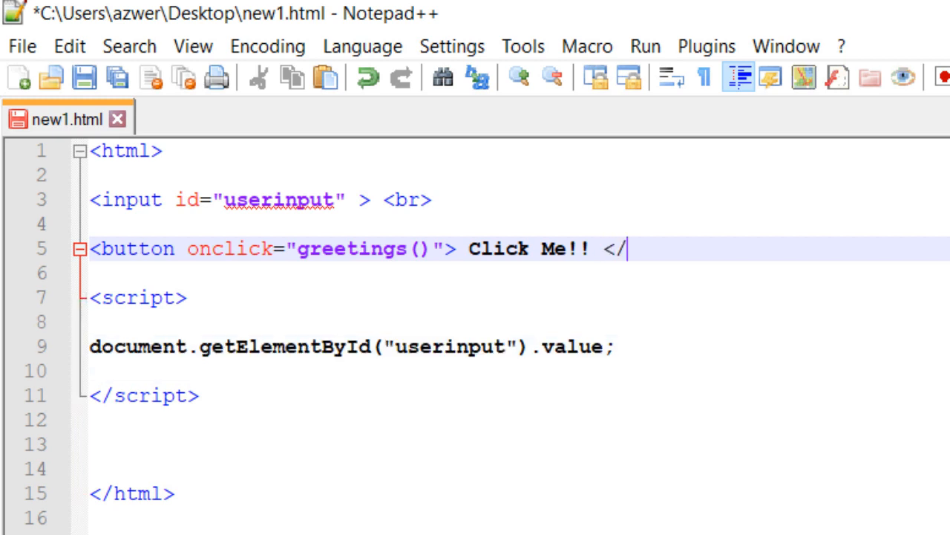
text(button>)
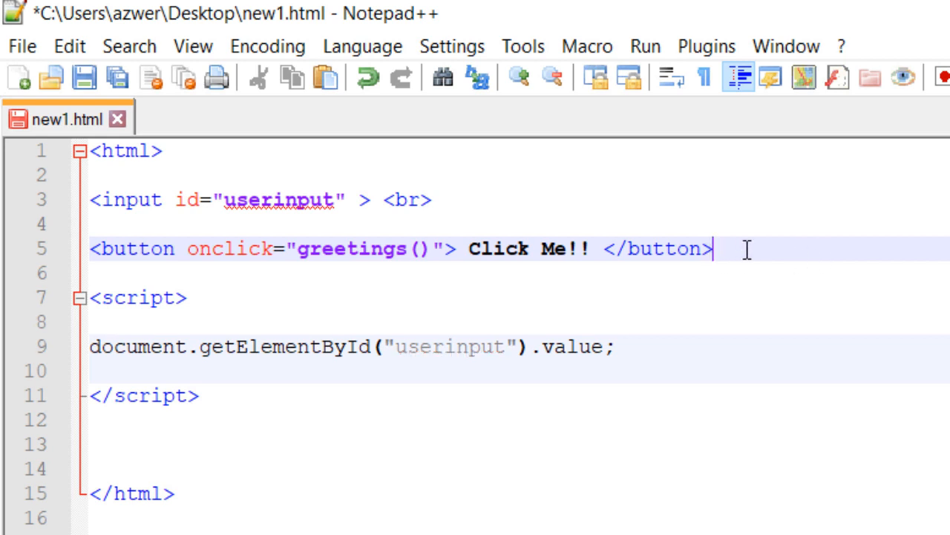
text(<br>)
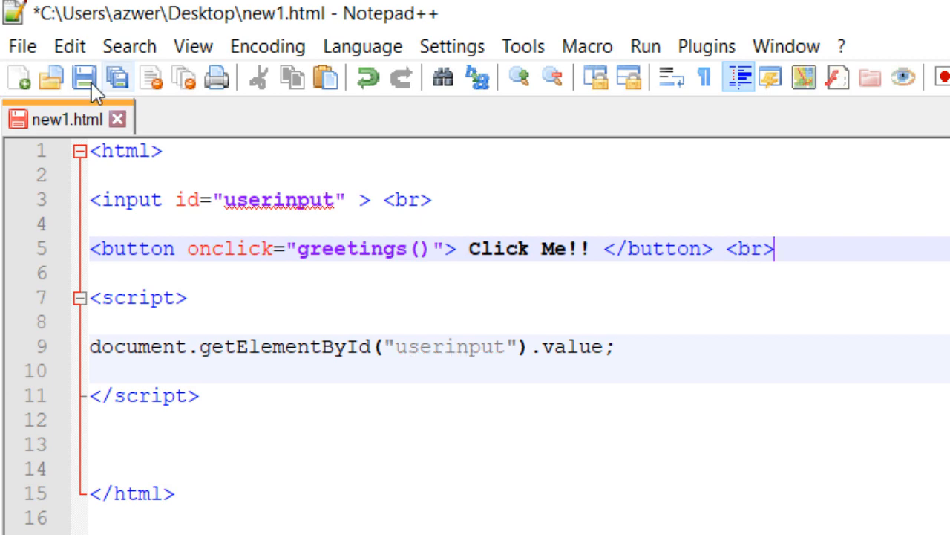
click(644, 47)
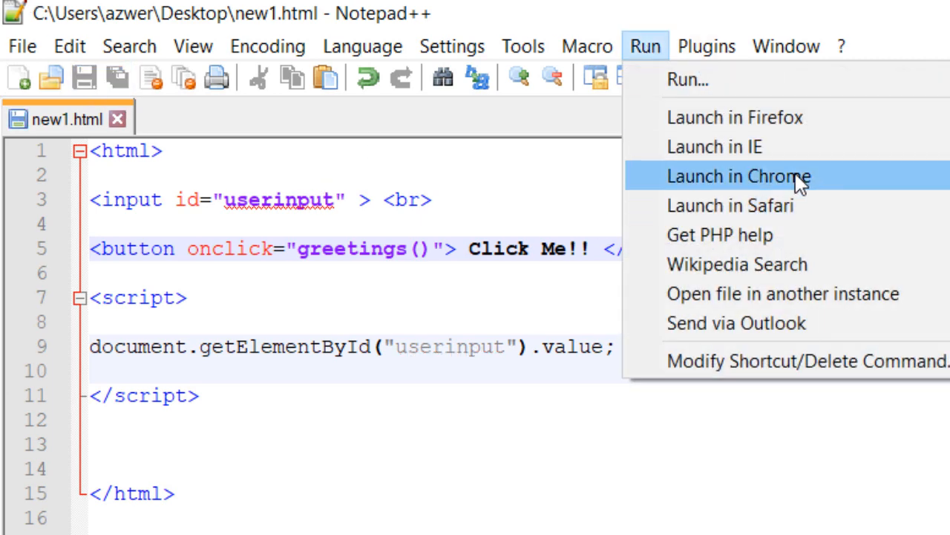
- Type 'asdfsda' into the page's name box in Chrome
click(738, 176)
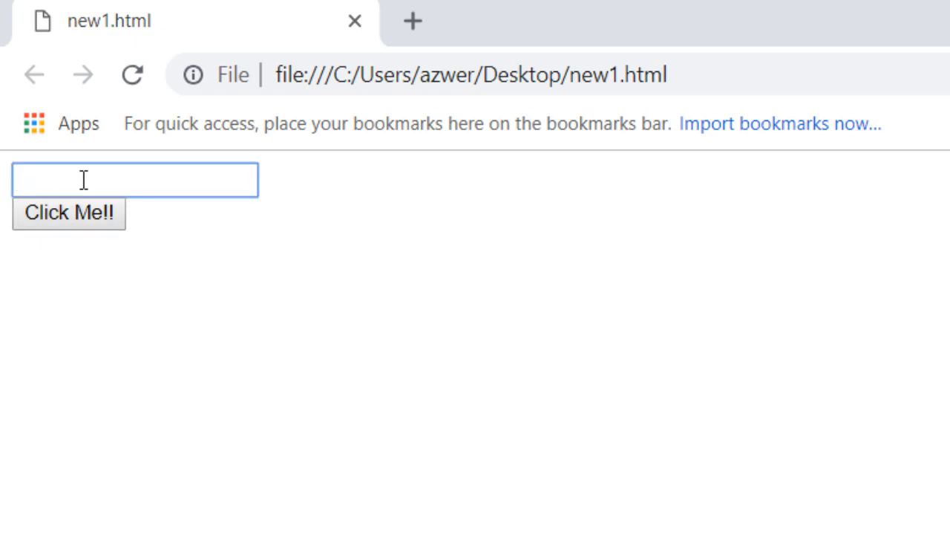
text(asdfsda)
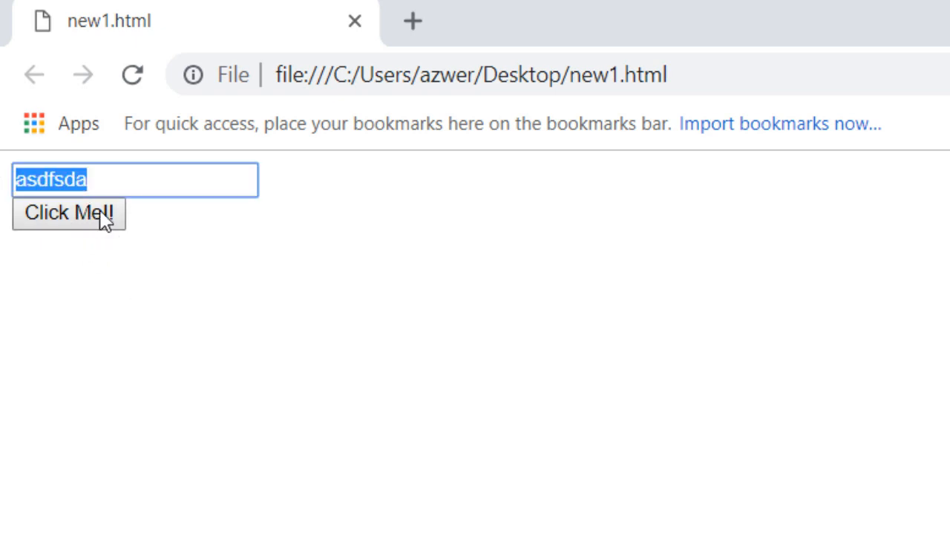
mouse_move(82, 201)
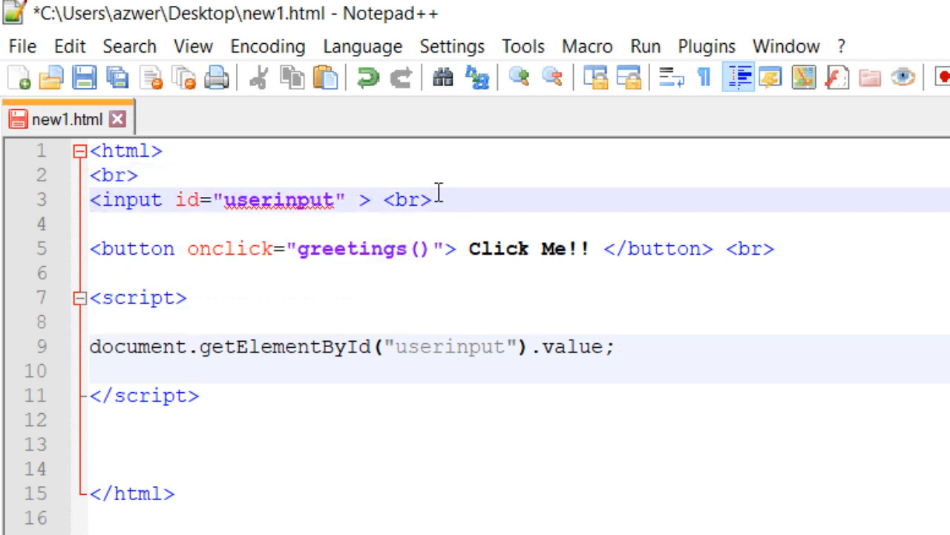
- Add another <br> after the input line, save, and relaunch the page in Chrome
text(<br>)
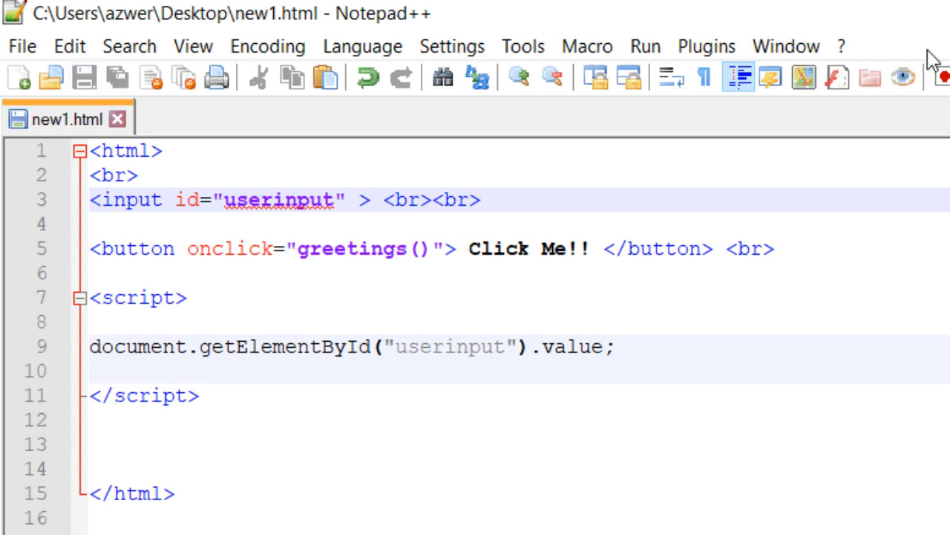
click(645, 46)
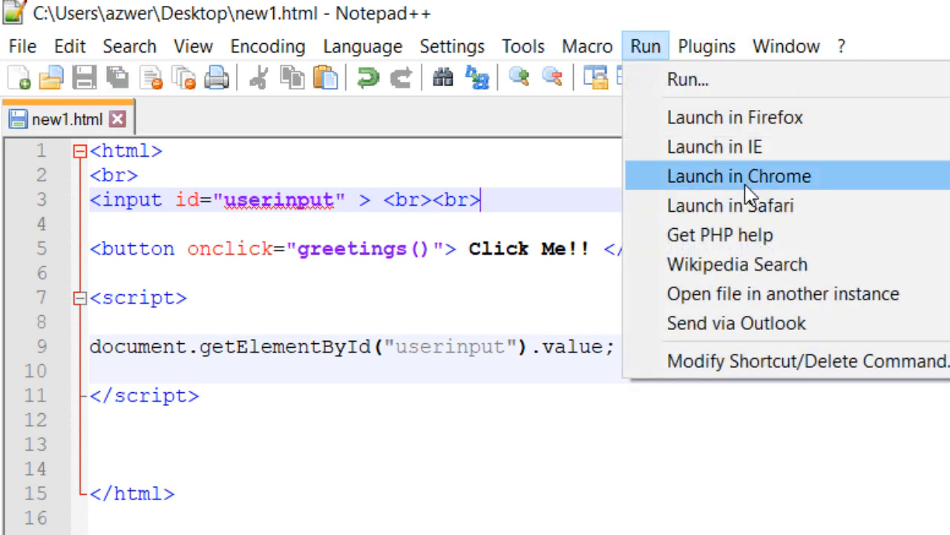
click(738, 176)
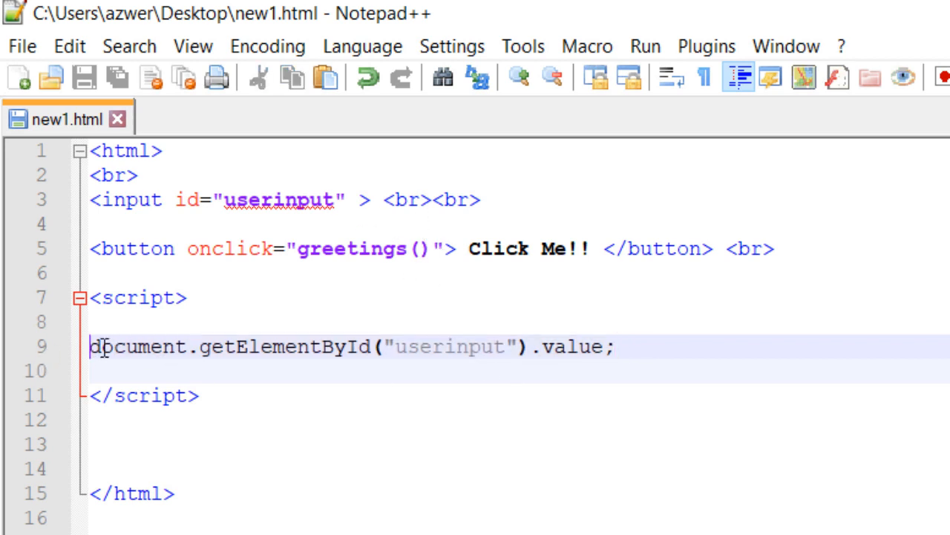
- Prefix the value statement with 'var ad =' and select the line
text(var)
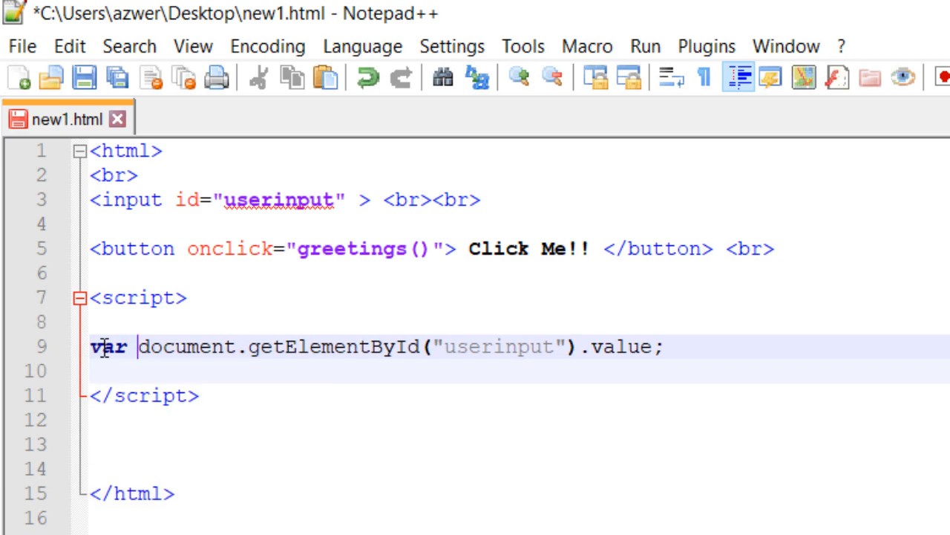
text(a)
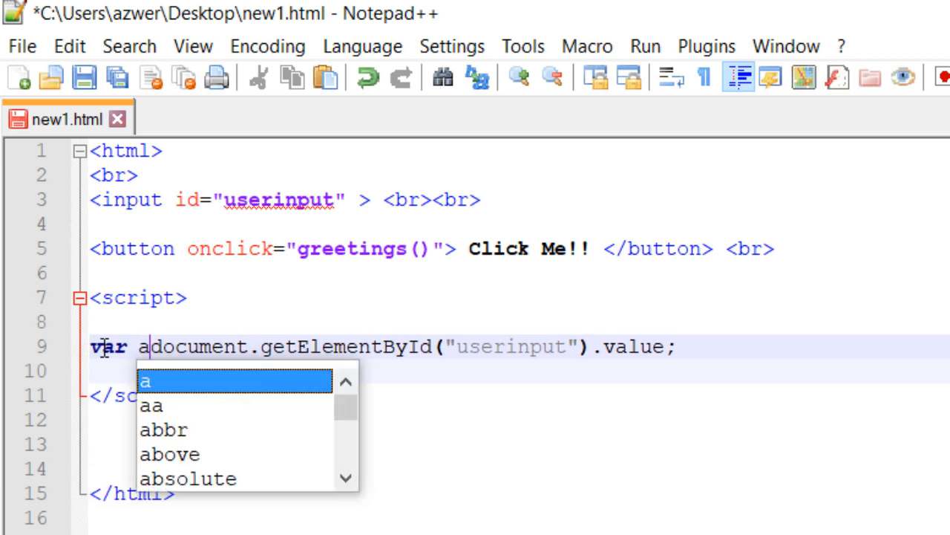
text(d =)
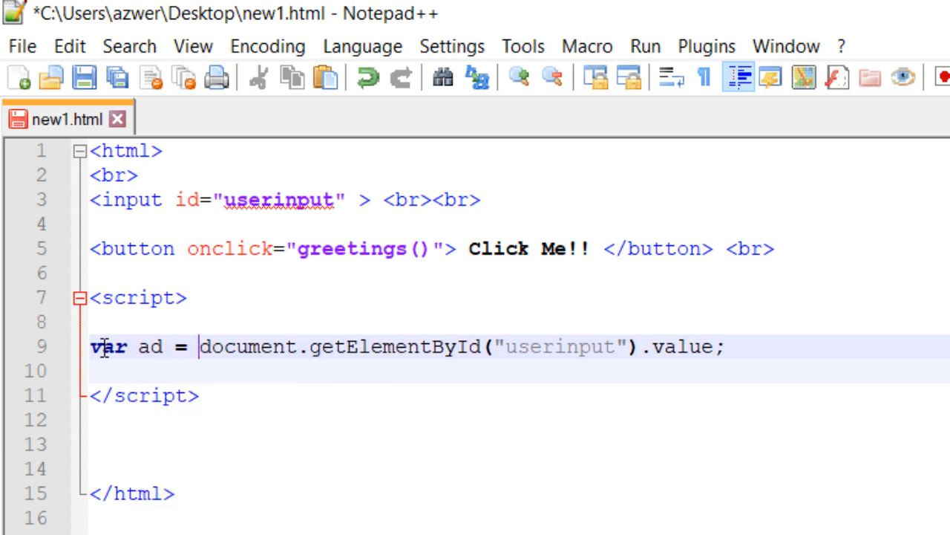
click(204, 347)
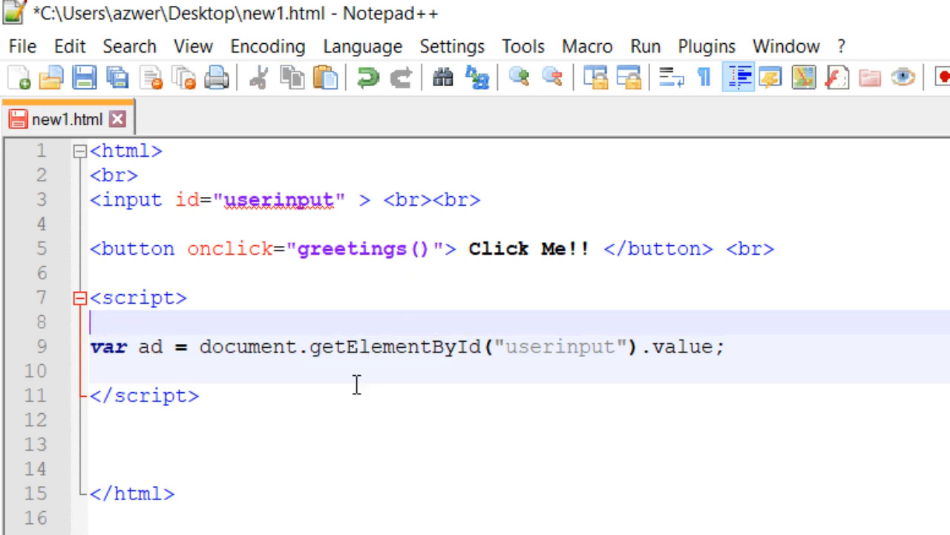
mouse_move(458, 275)
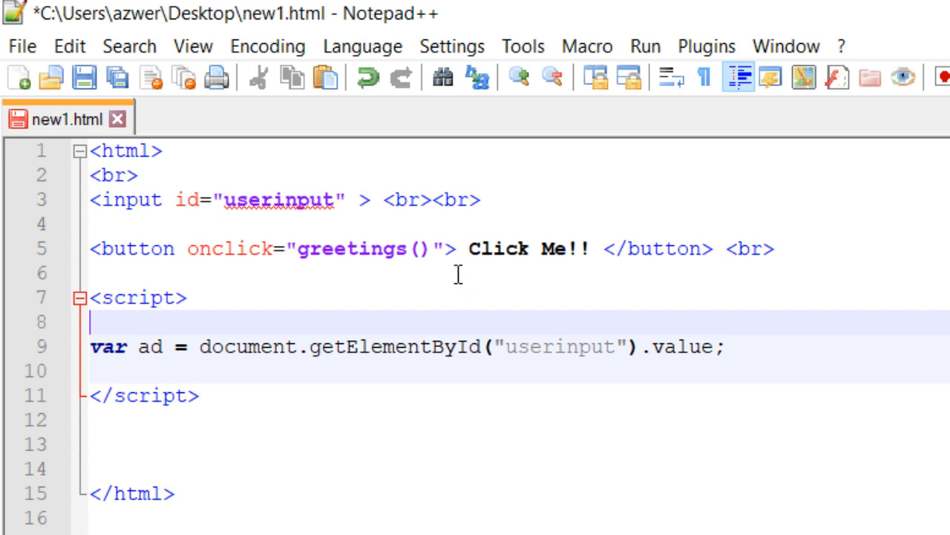
drag(208, 347, 726, 346)
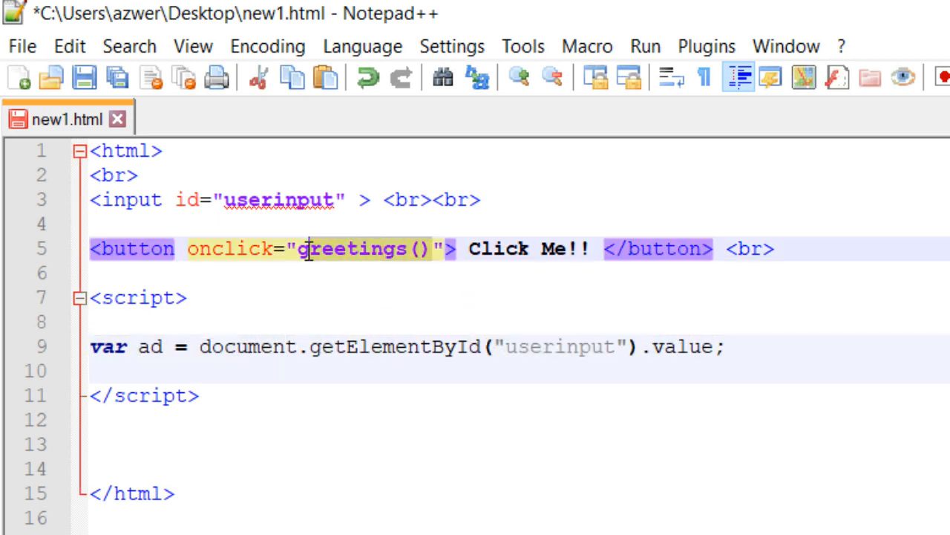
- Wrap the ad statement in function greetings() { }, save, and relaunch in Chrome
text(fu)
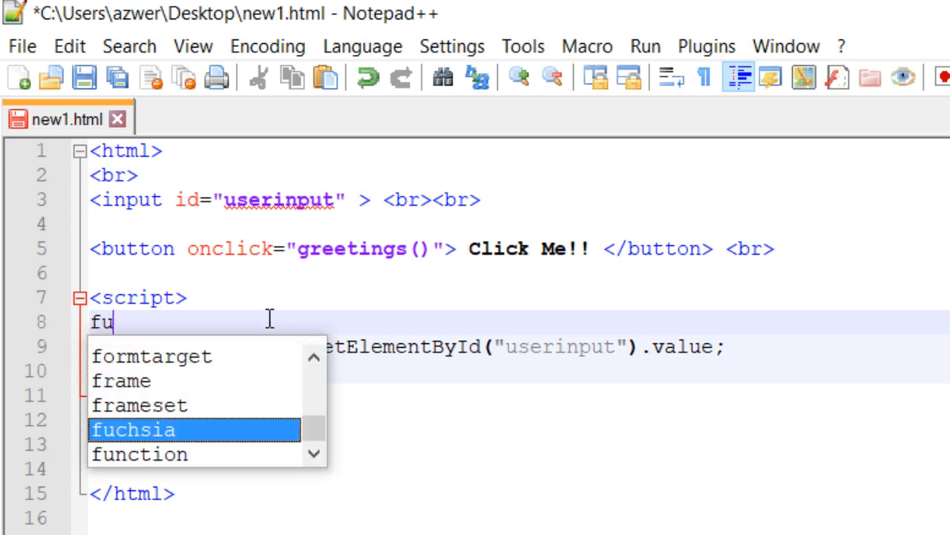
text(nction)
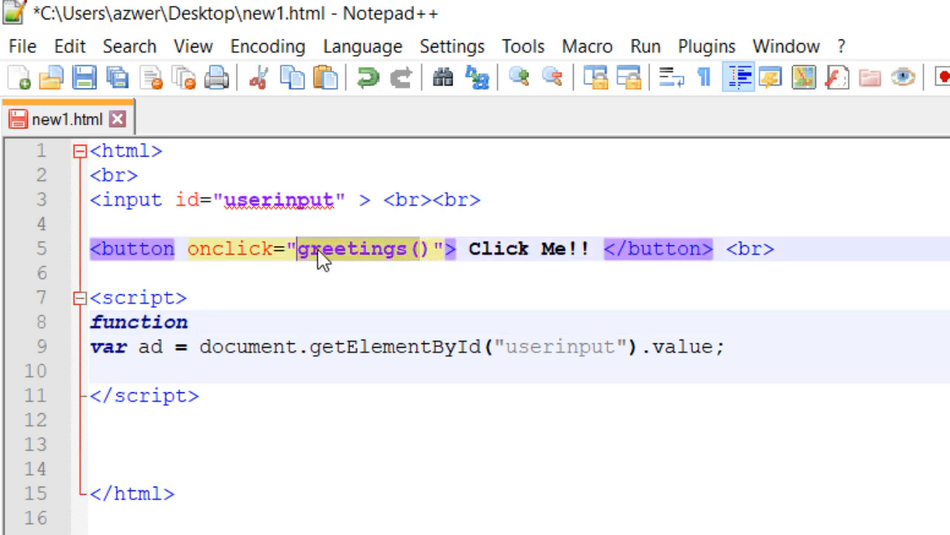
click(232, 321)
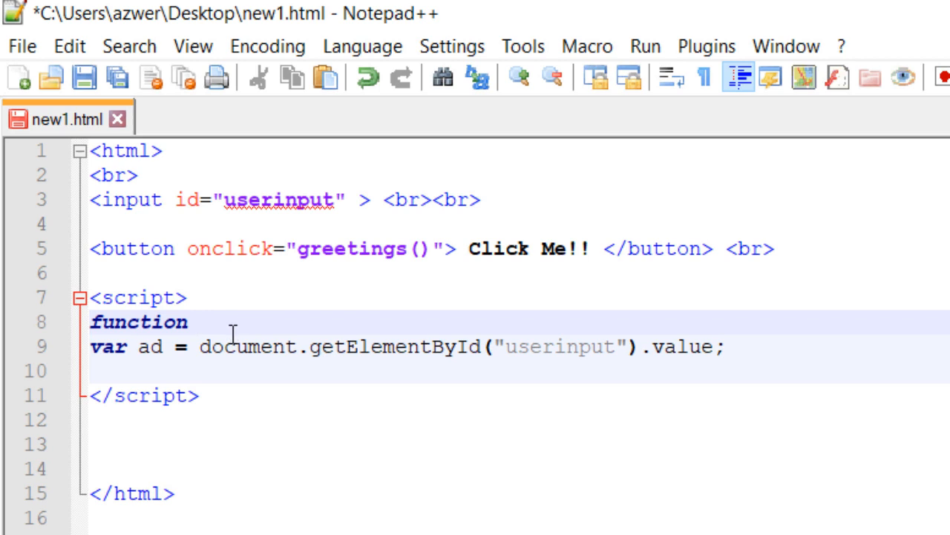
text(greetings()
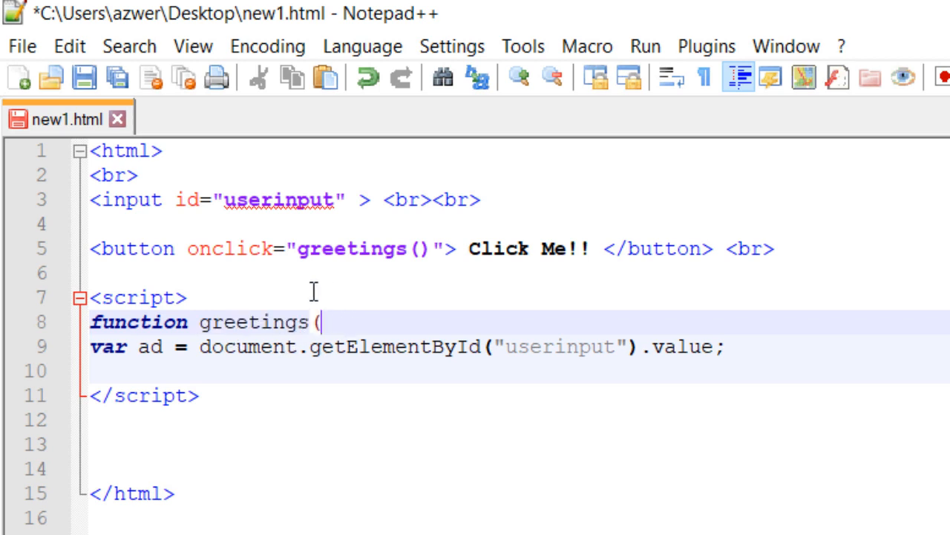
text())
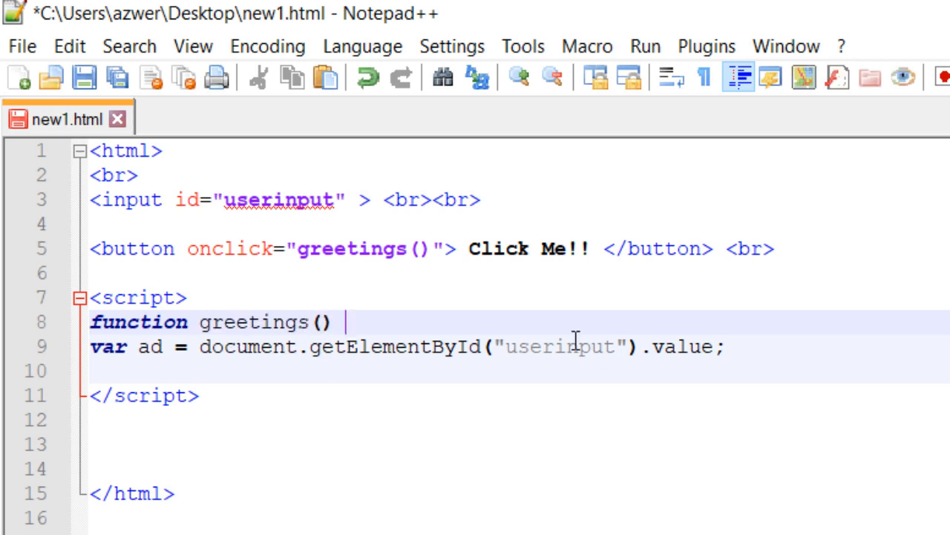
text({)
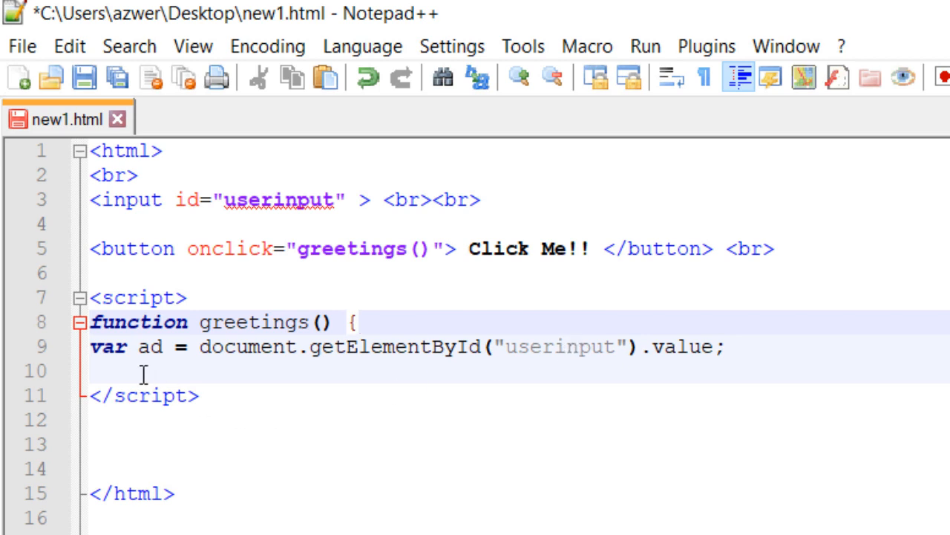
text(})
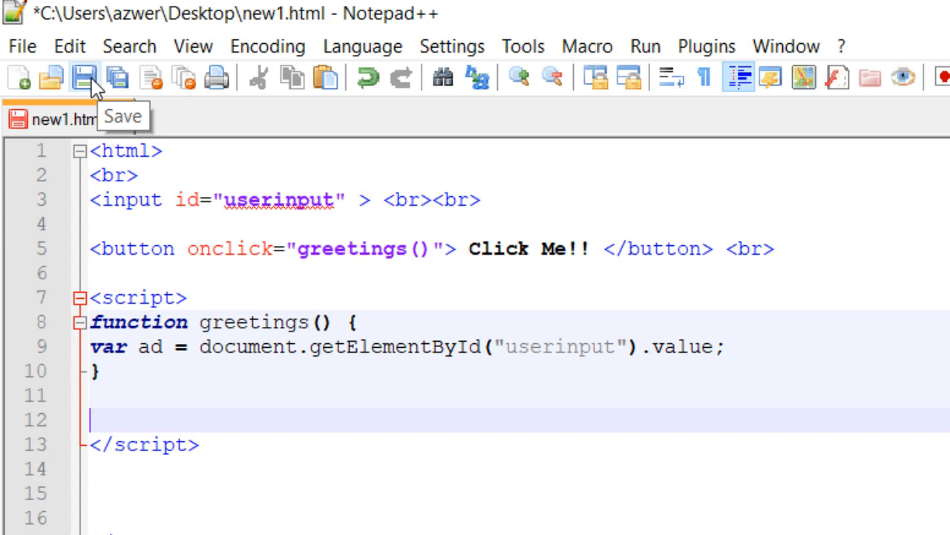
click(645, 46)
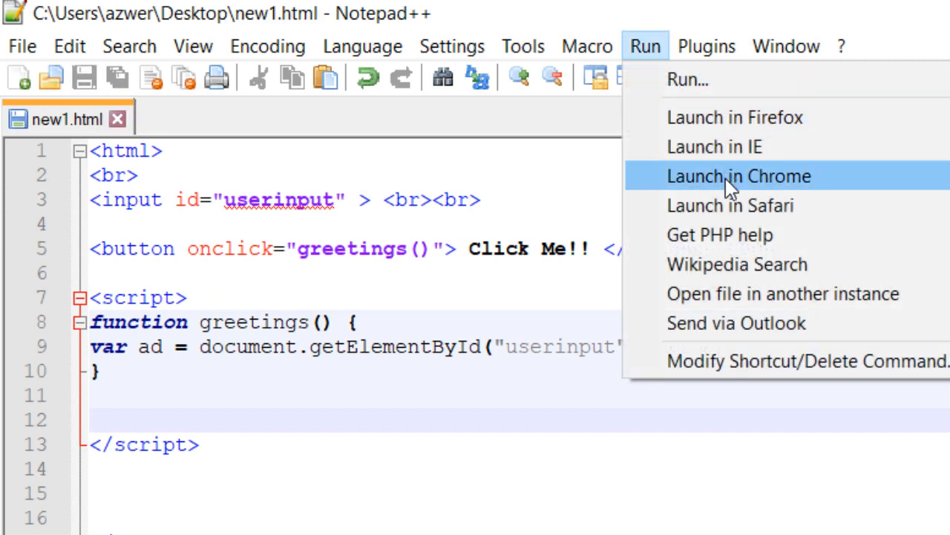
click(738, 176)
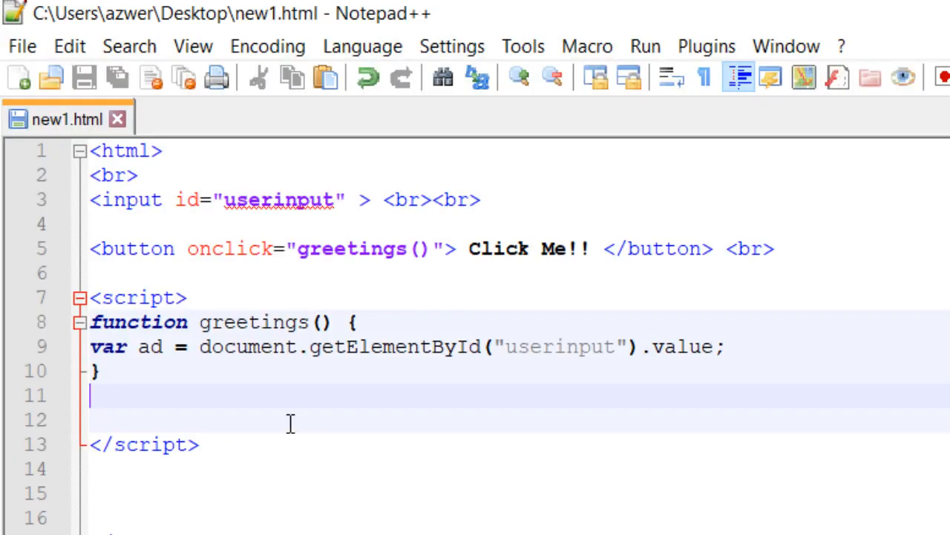
- Add the line document.write("Hello!!, " + ab); inside greetings() on line 11
key(enter)
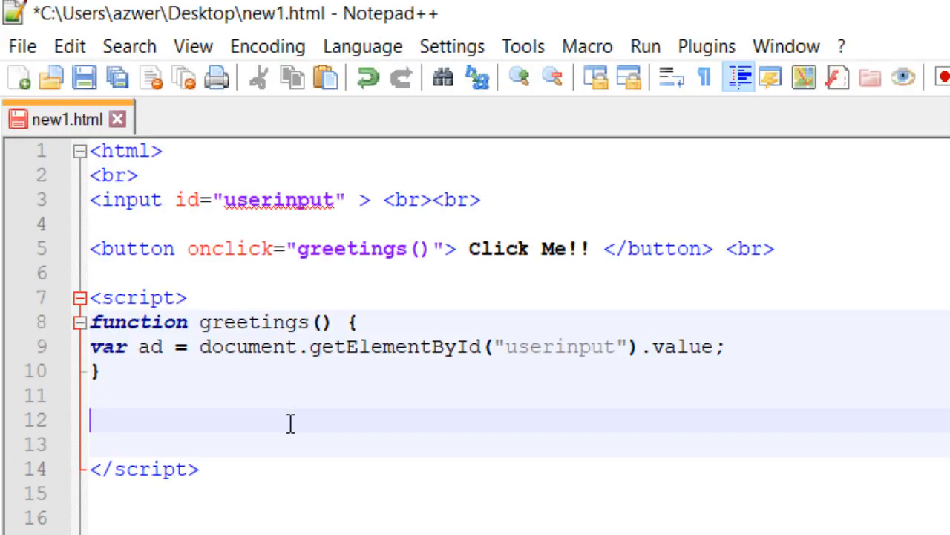
text(doc)
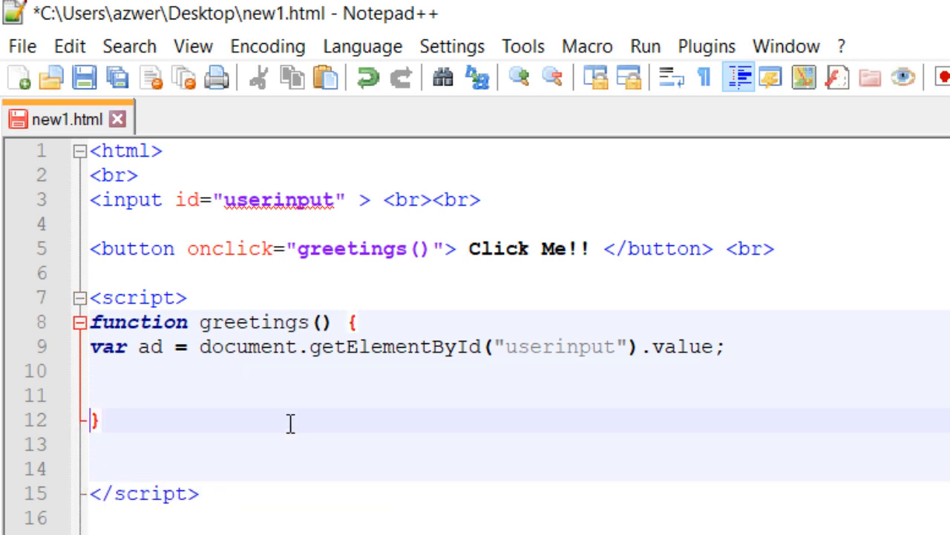
text(dd)
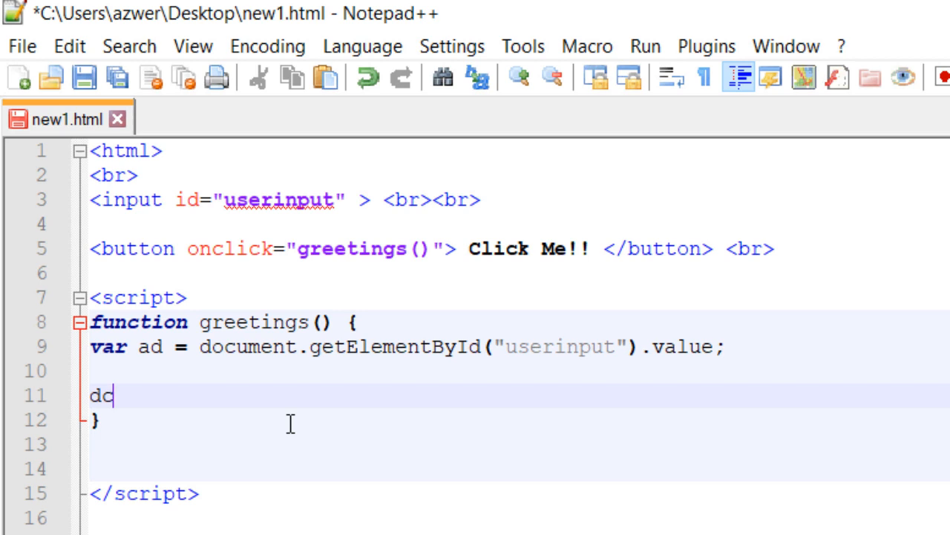
text(document.)
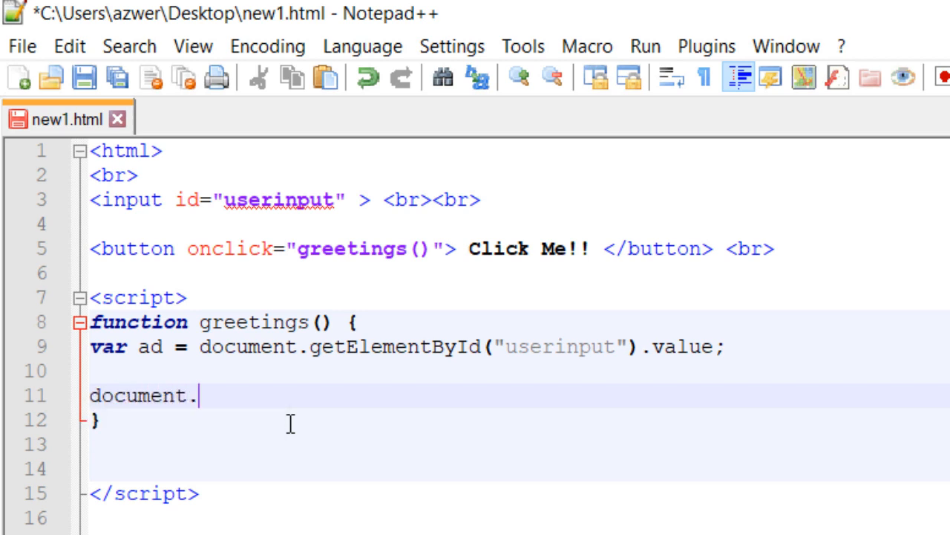
text(write()
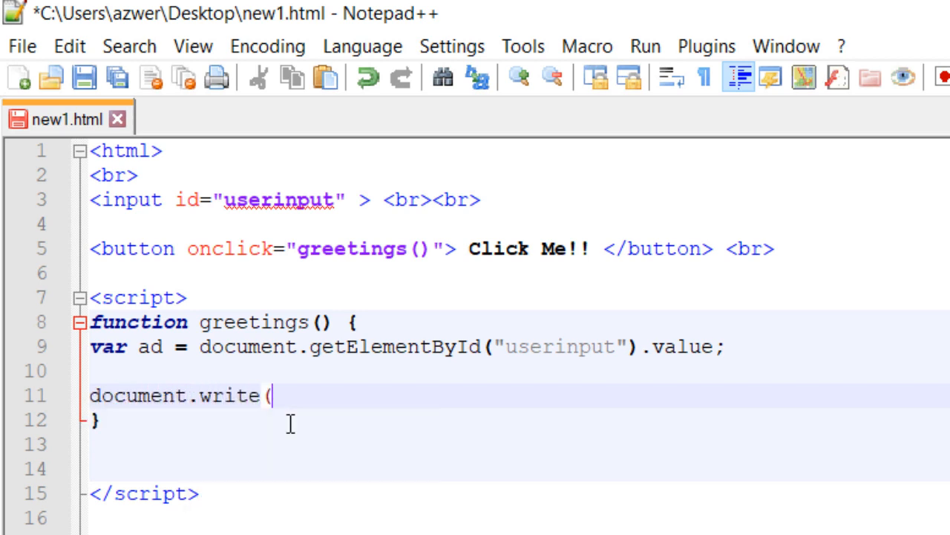
text("Hello!!,)
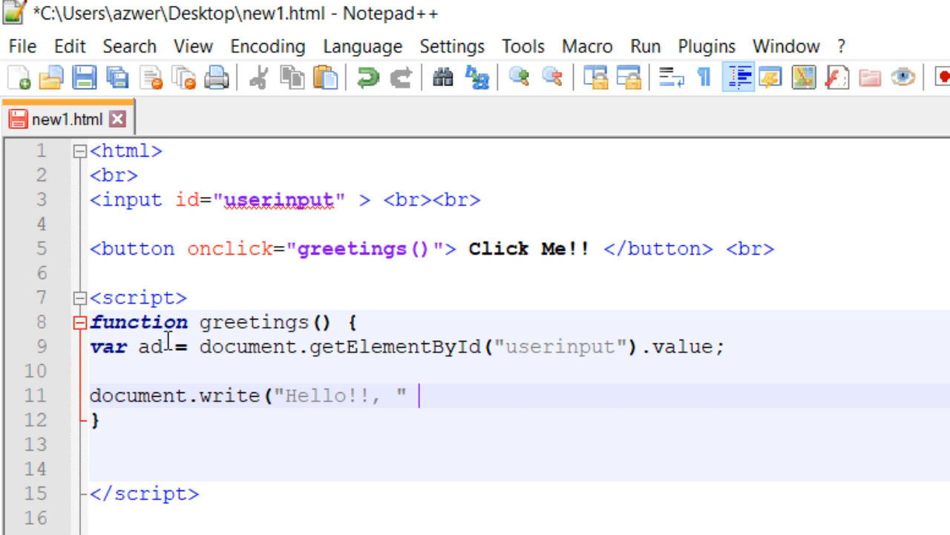
double_click(149, 346)
text( +)
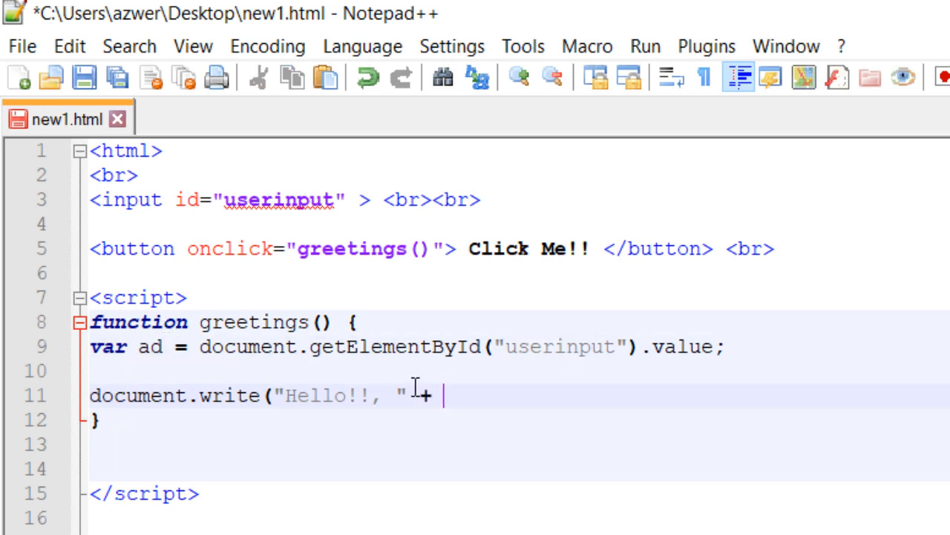
text(ab))
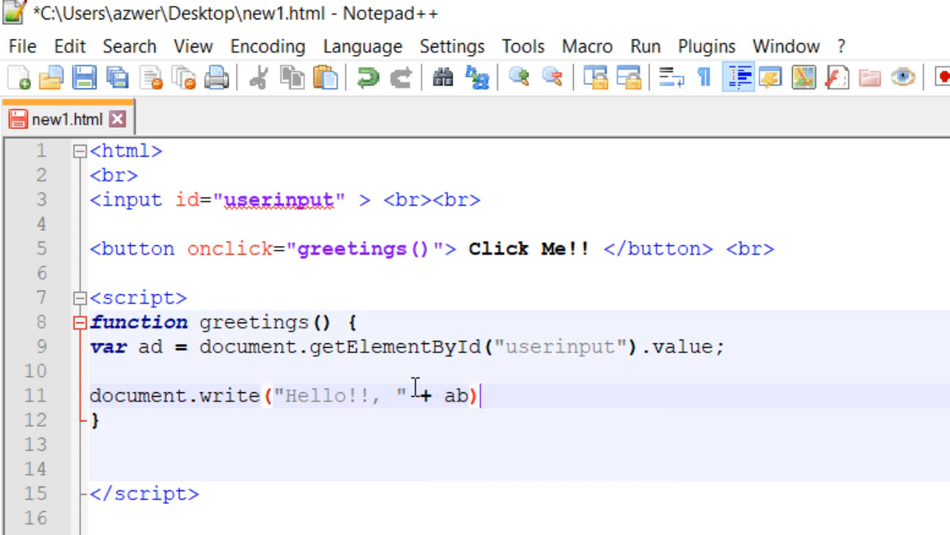
text(;)
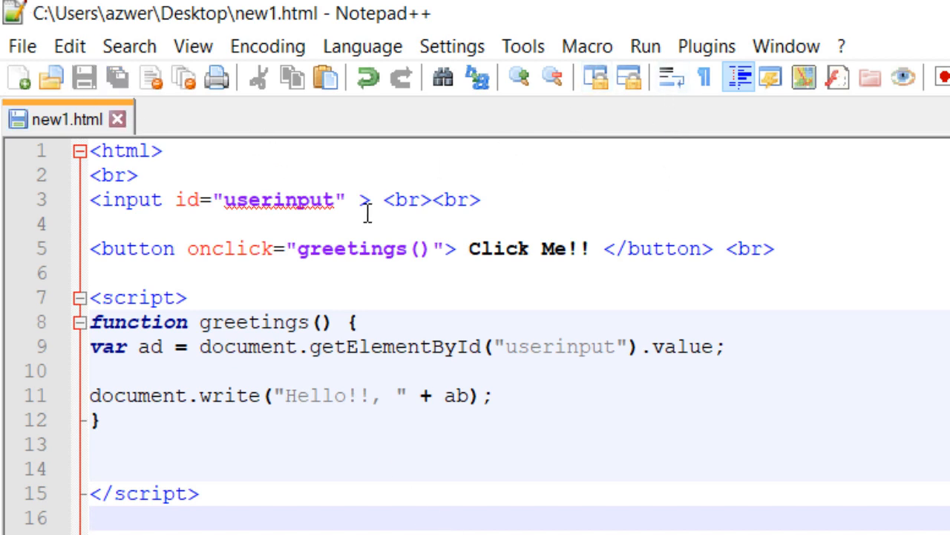
mouse_move(363, 249)
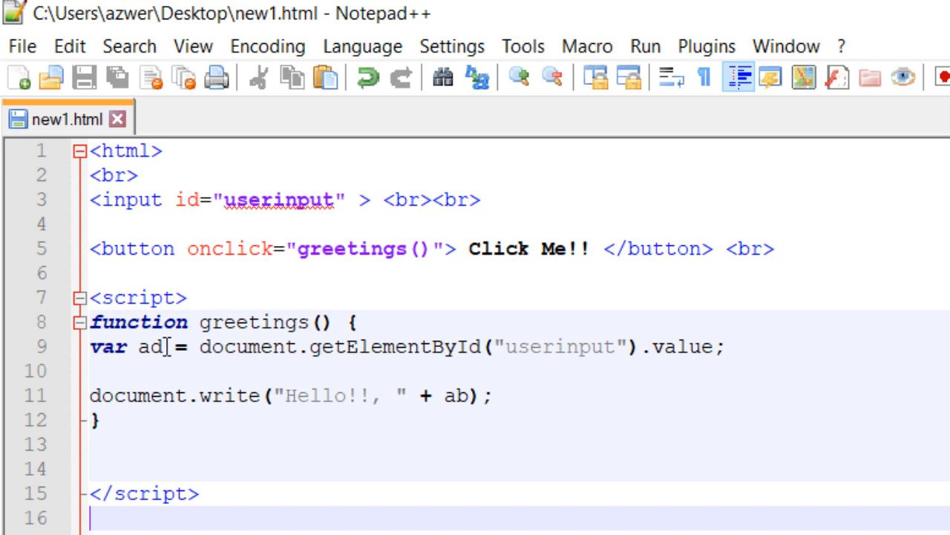
- Change the document.write variable from the mistyped ab to ad
double_click(152, 346)
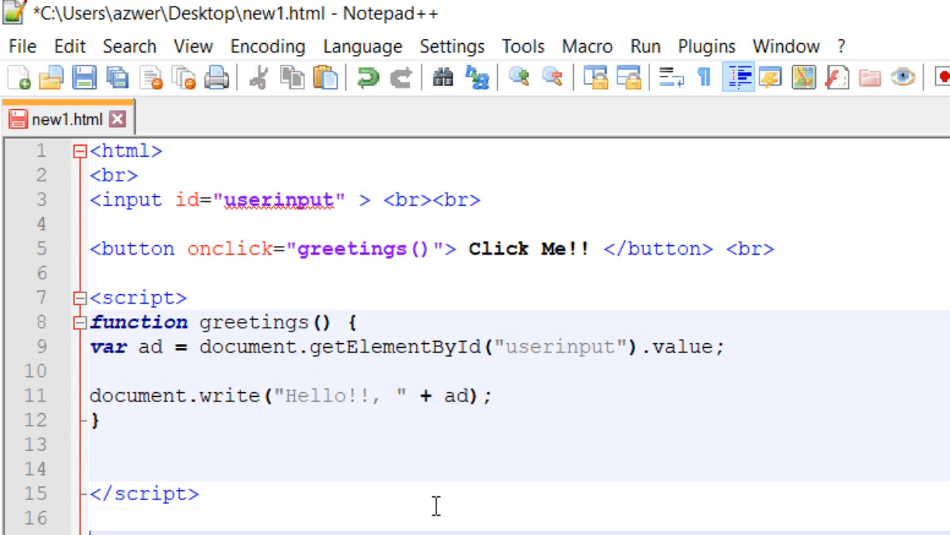
mouse_move(330, 451)
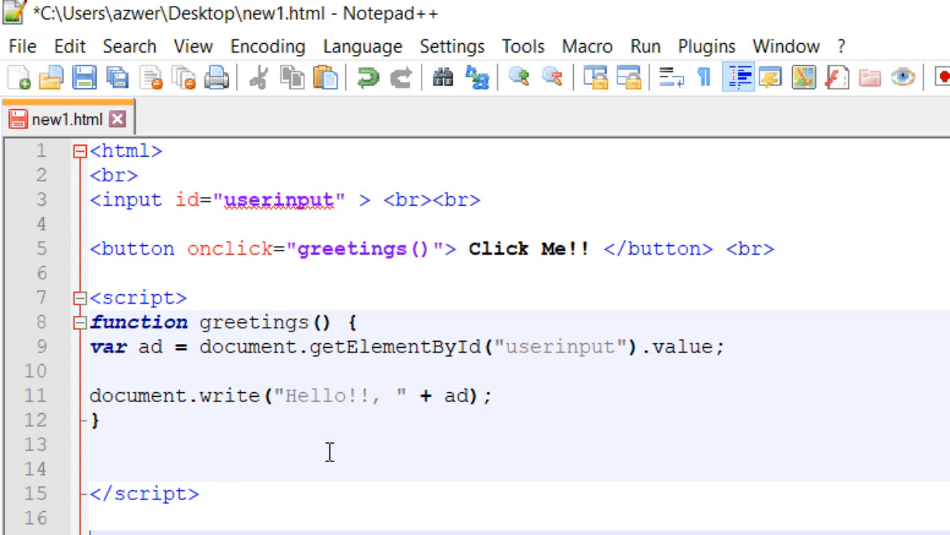
click(84, 77)
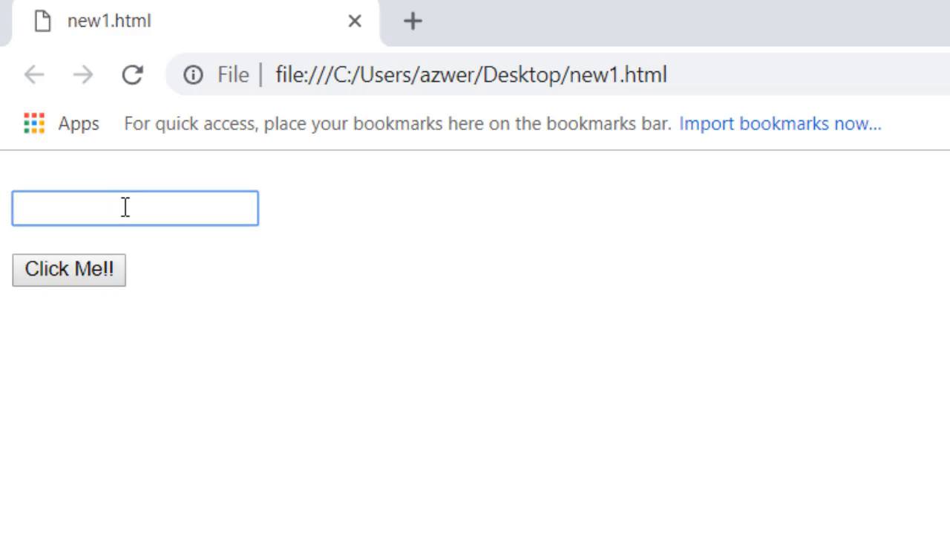
- Enter the name 'Michael' and run Click Me!! to show the Hello!! greeting
text(M)
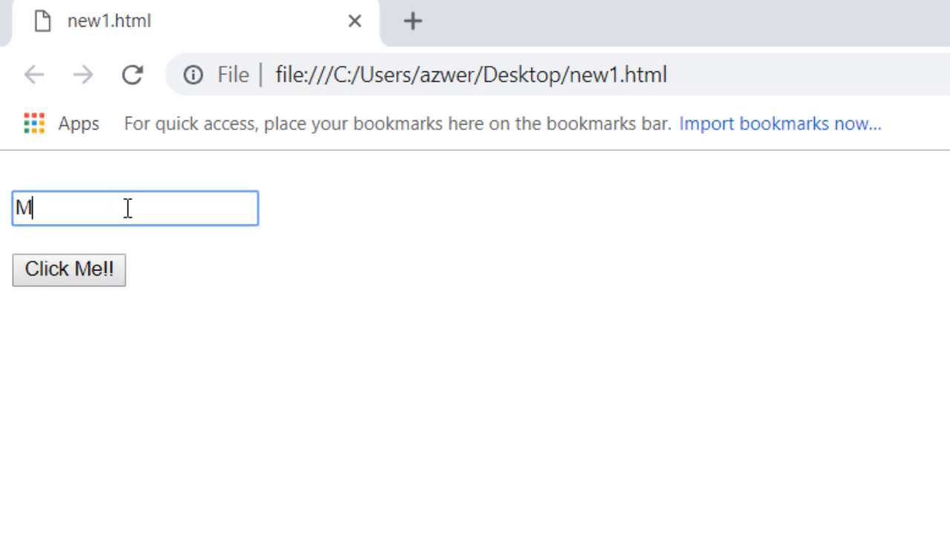
text(ichael)
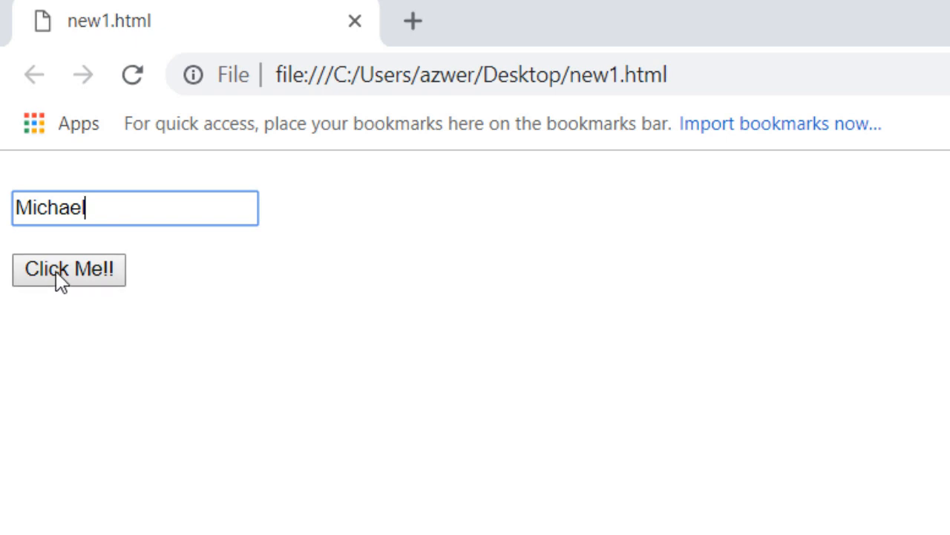
click(68, 269)
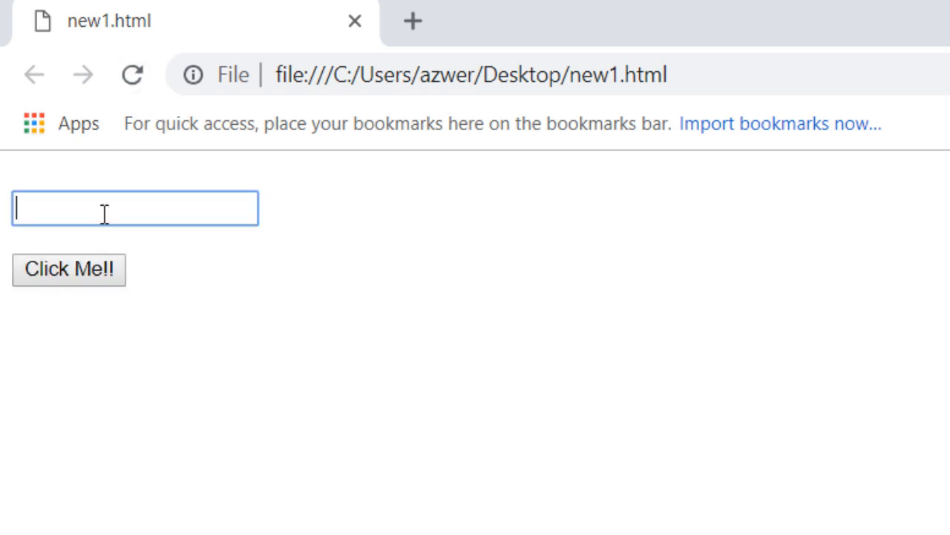
- Test again with 'Yous', reload the page, and return to Notepad++
text(You)
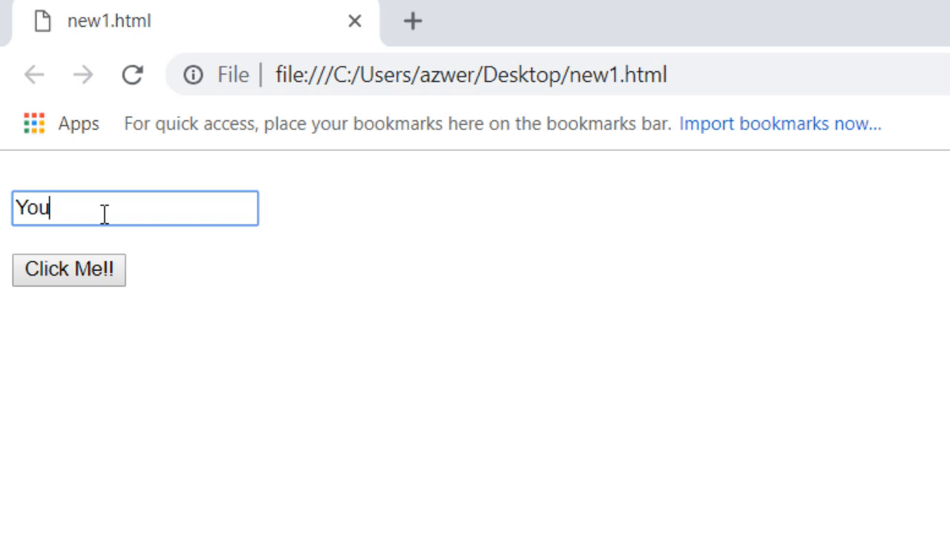
text(s)
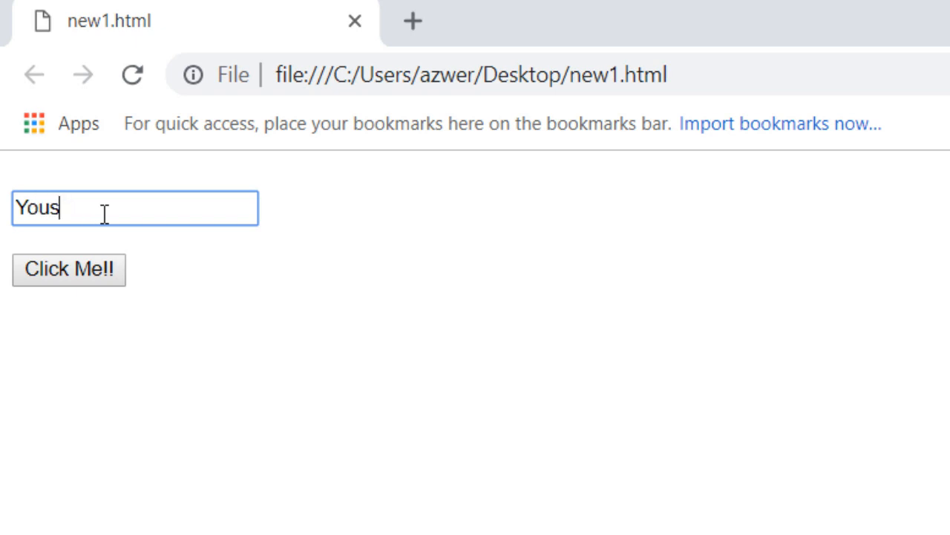
click(69, 269)
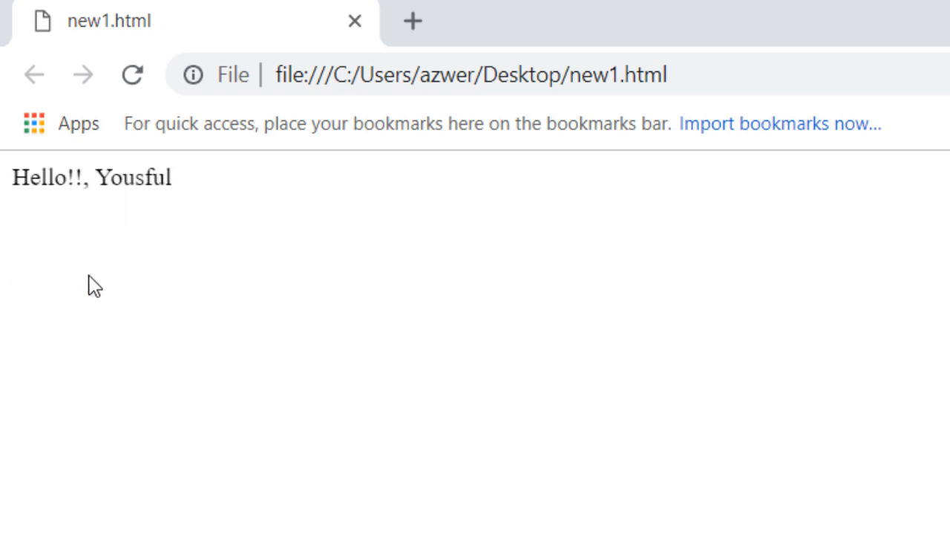
mouse_move(148, 178)
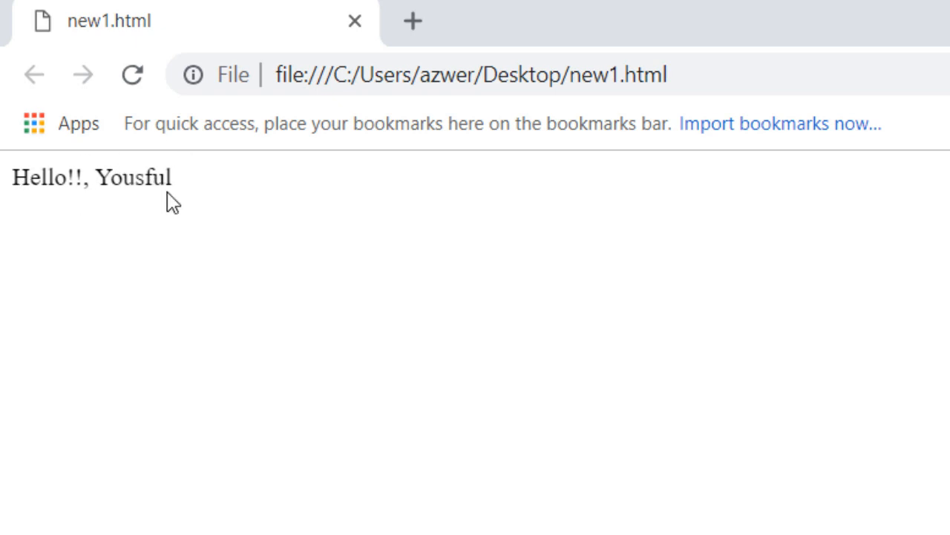
click(132, 74)
text(M)
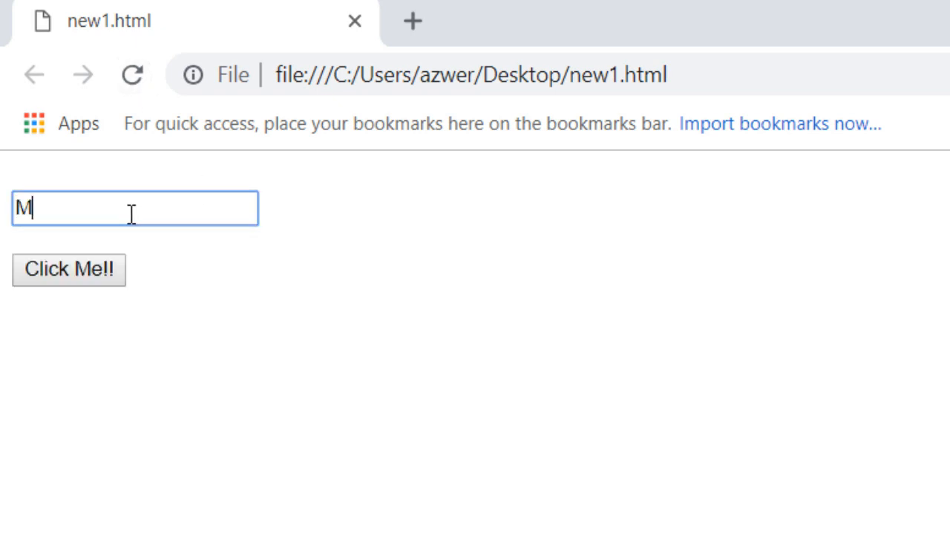
click(68, 270)
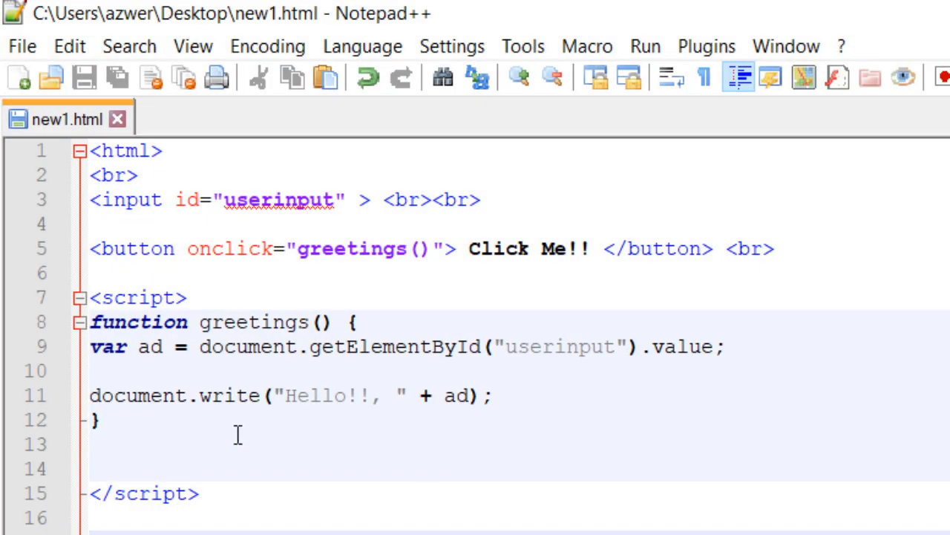
mouse_move(195, 330)
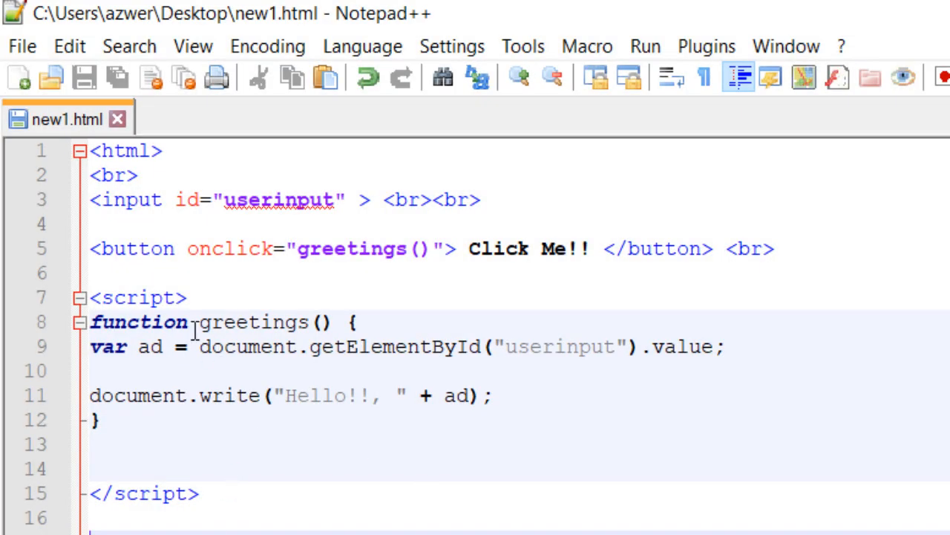
mouse_move(194, 524)
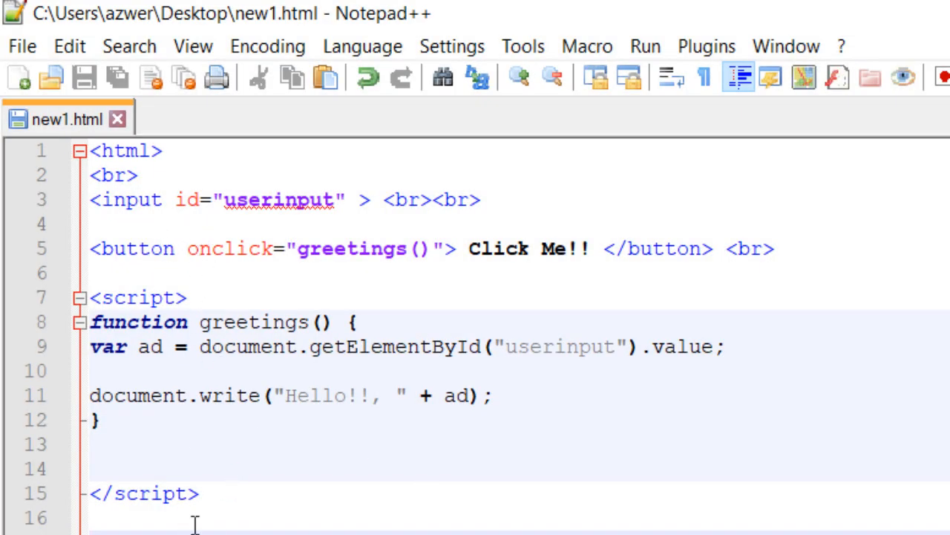
click(161, 347)
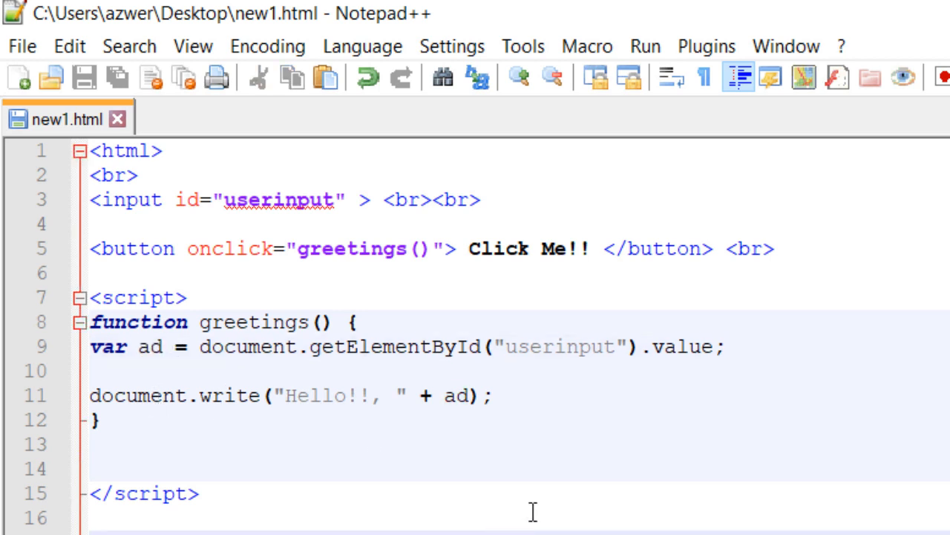
mouse_move(447, 433)
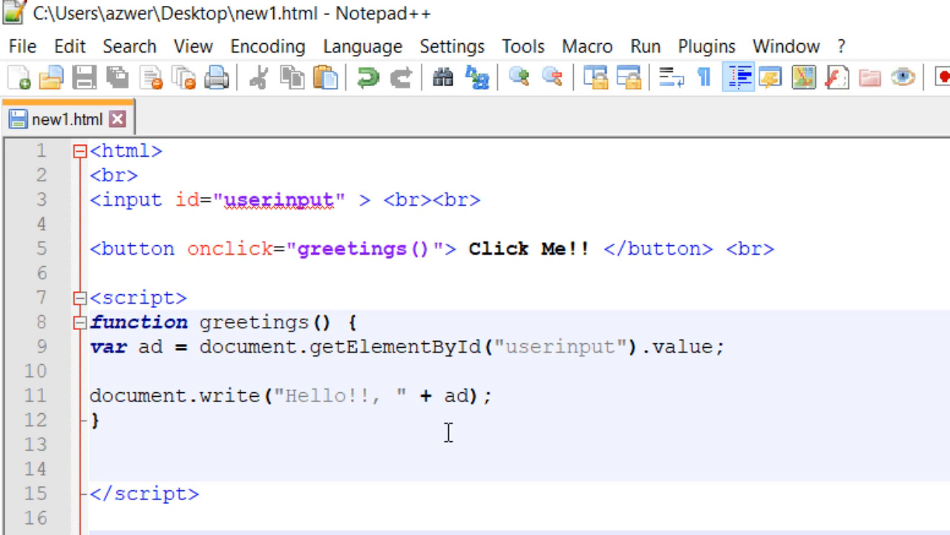
mouse_move(185, 364)
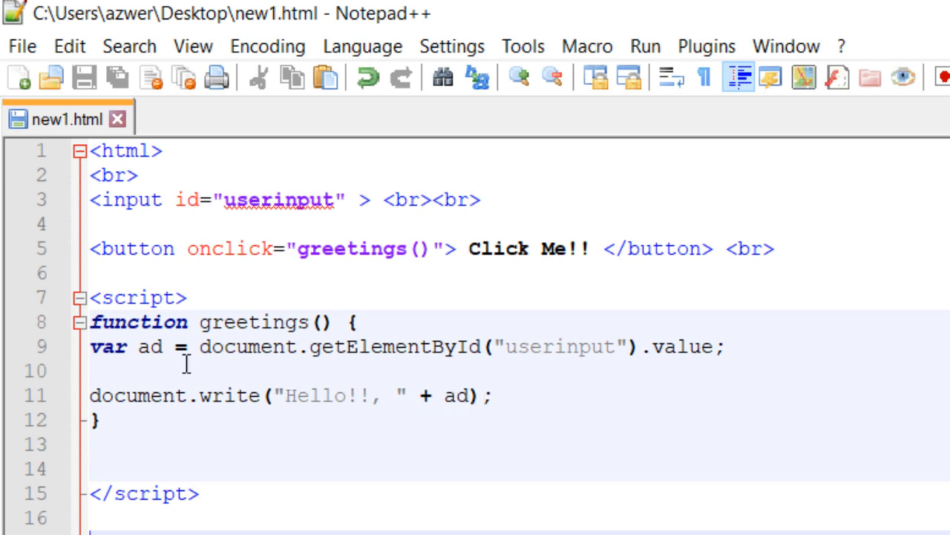